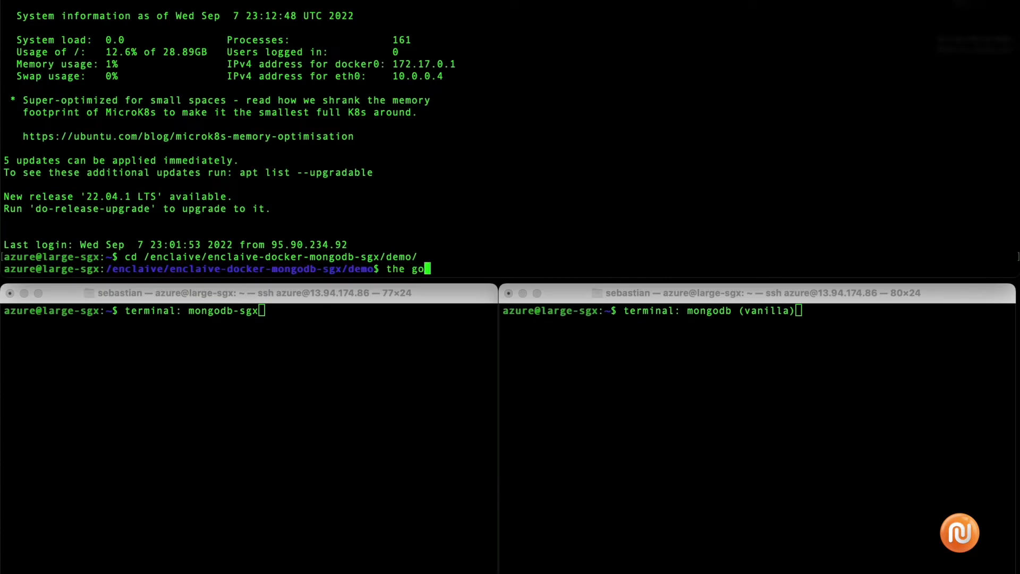
Write commentary about the demo's purpose, then prepare cat docker-compose.yml at the prompt.
{"action": "type", "text": "al of this demo is to showcase th"}
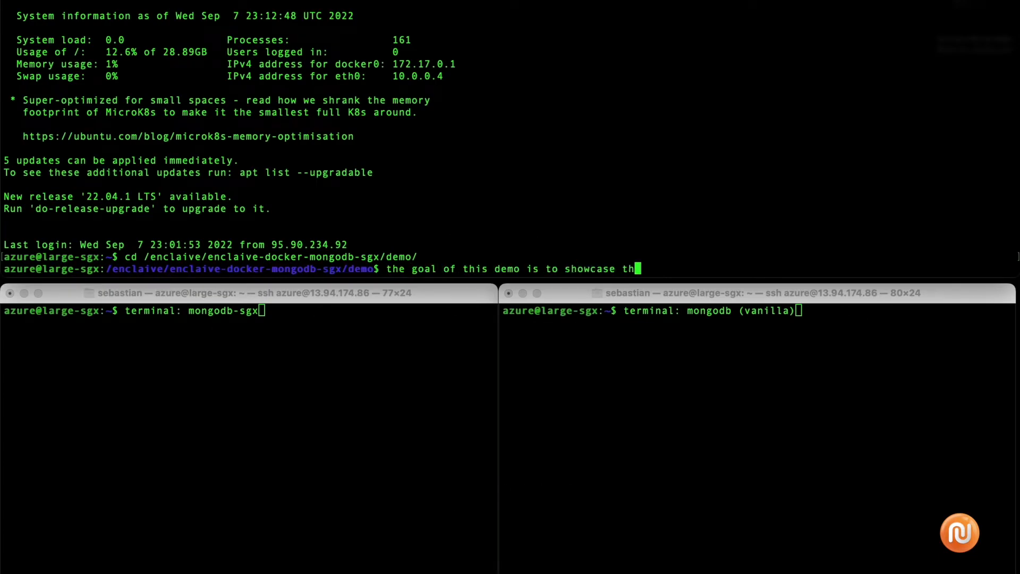
{"action": "type", "text": "that a query to mongodb"}
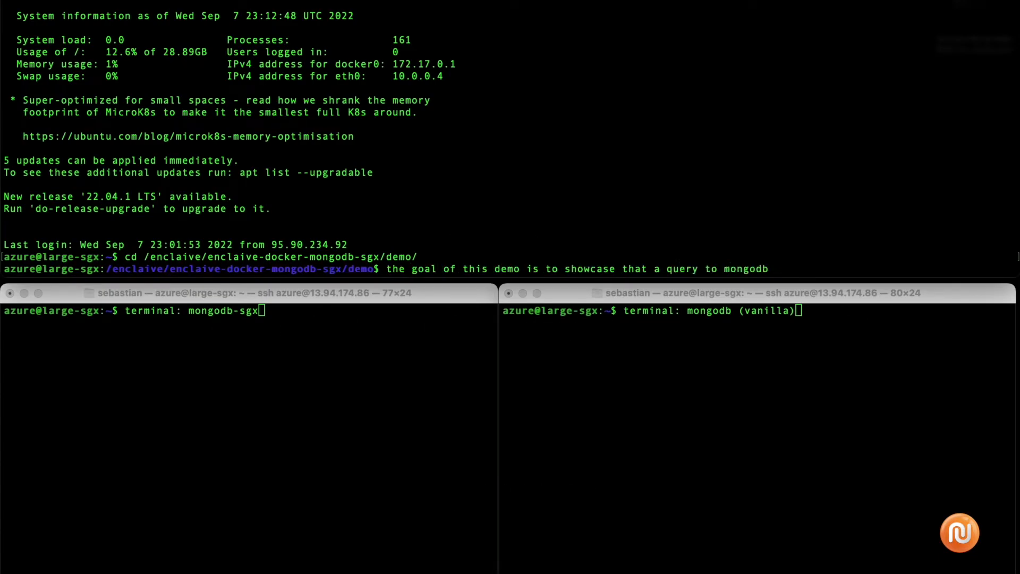
{"action": "type", "text": "is fully memory"}
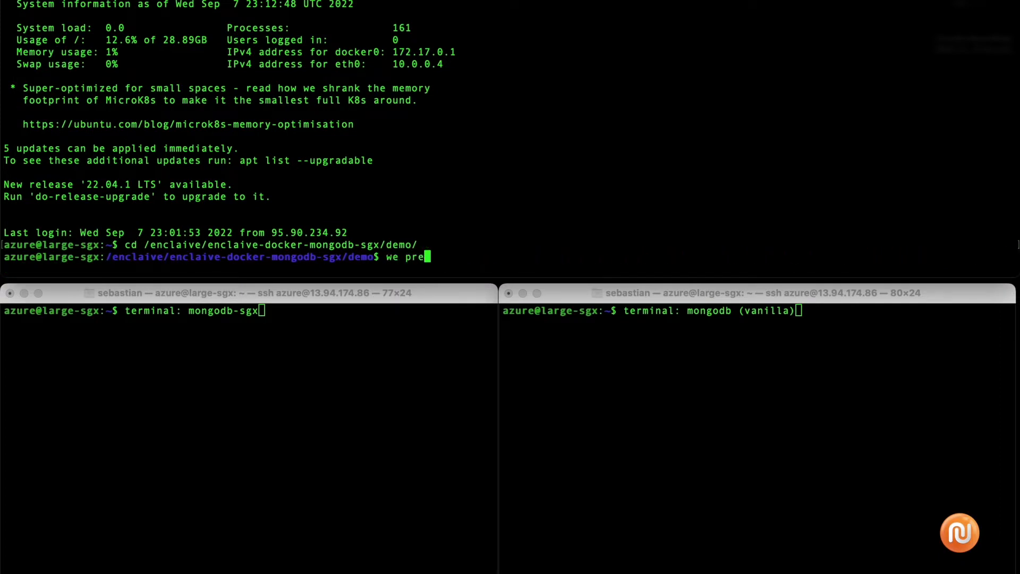
{"action": "type", "text": "pared a docker compos"}
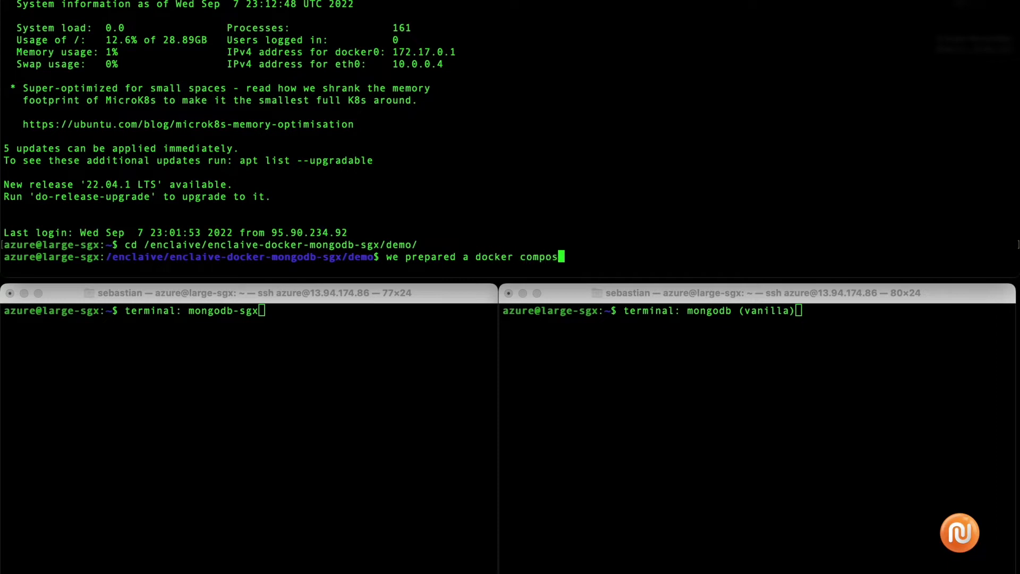
{"action": "type", "text": "cat docker-compose.yml"}
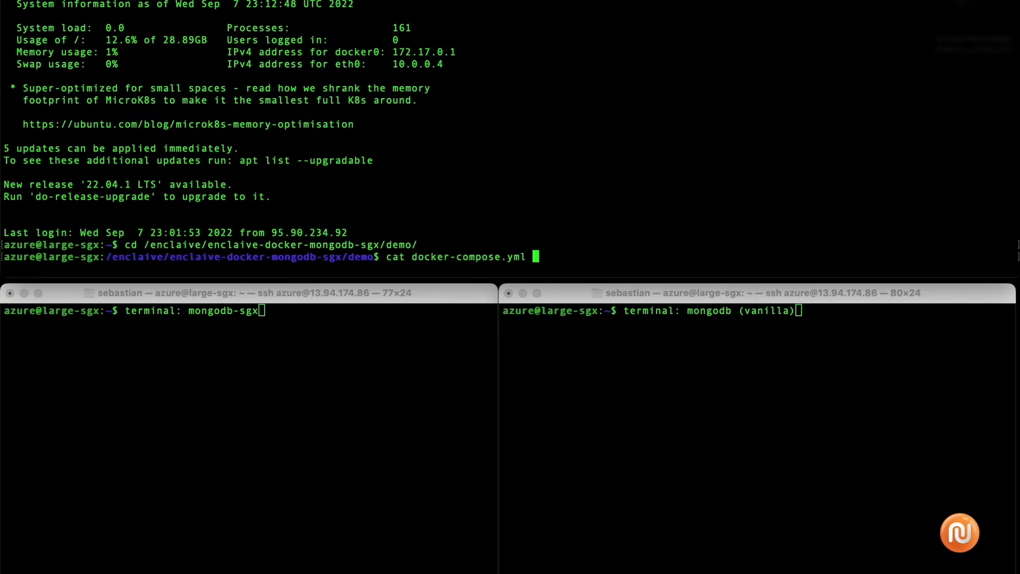
Show the compose file's services and volumes, then start the containers with docker compose up -d.
{"action": "key", "text": "Return"}
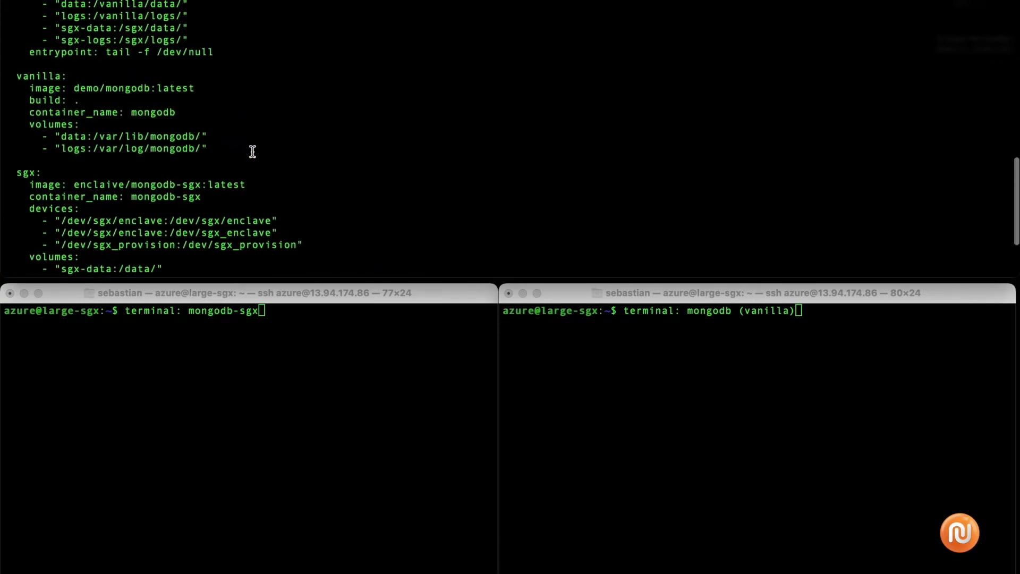
{"action": "scroll", "scroll_direction": "up", "scroll_amount": 3}
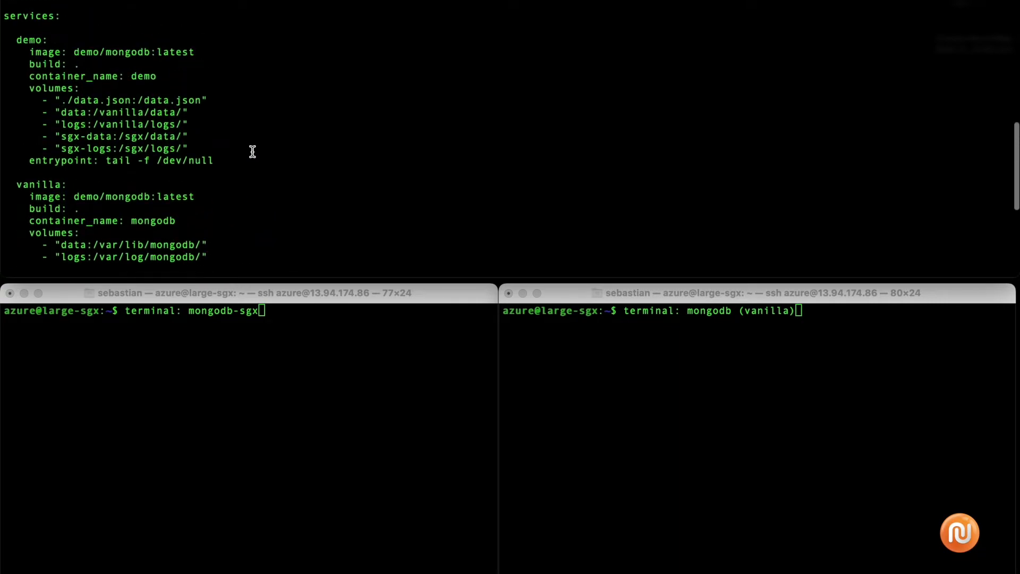
{"action": "scroll", "scroll_direction": "down", "scroll_amount": 3}
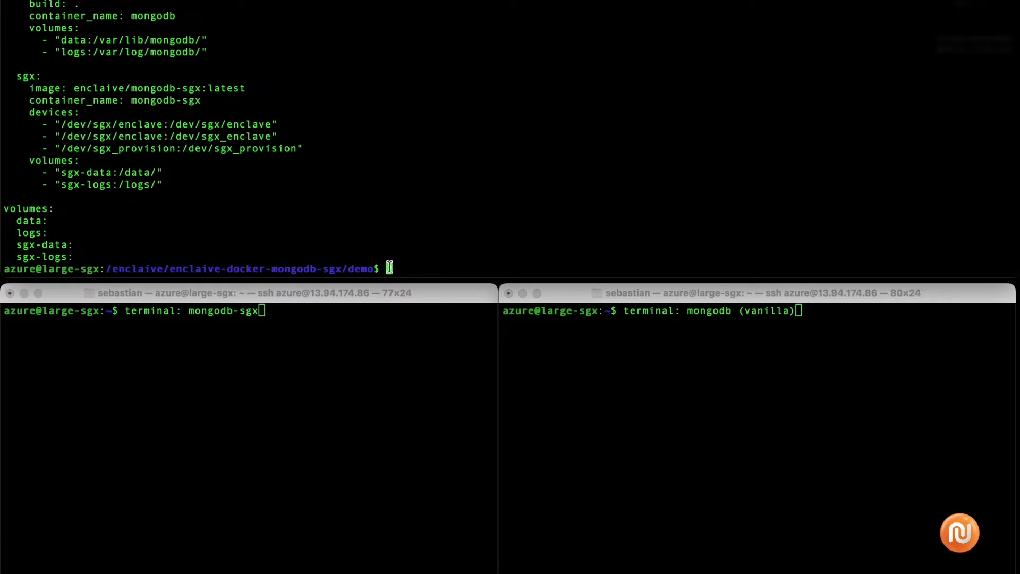
{"action": "type", "text": "docker compose up -d"}
{"action": "type", "text": "wait some"}
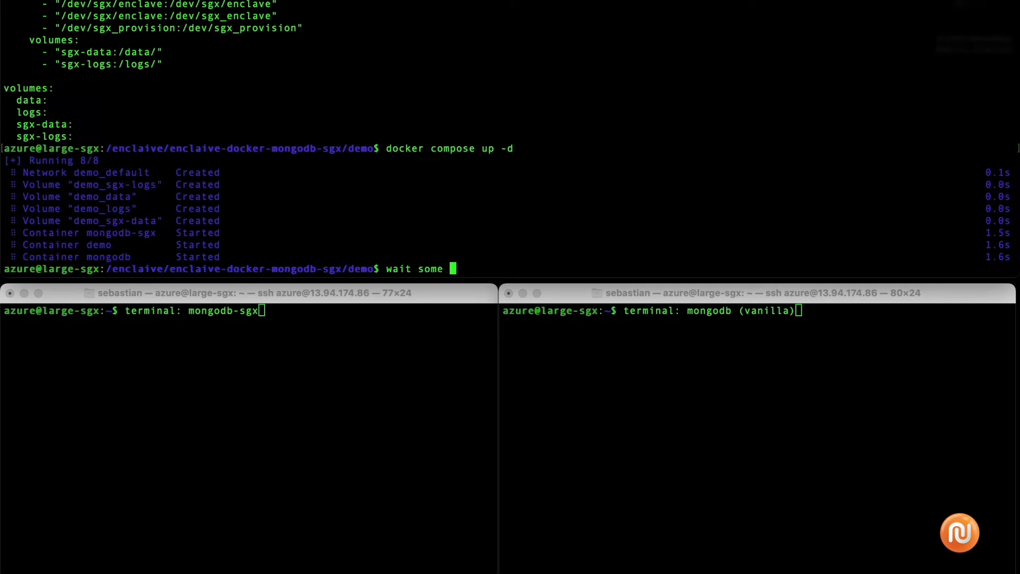
List running containers with docker ps and comment on the mongodb-sgx, demo and mongodb roles.
{"action": "type", "text": "seconds...."}
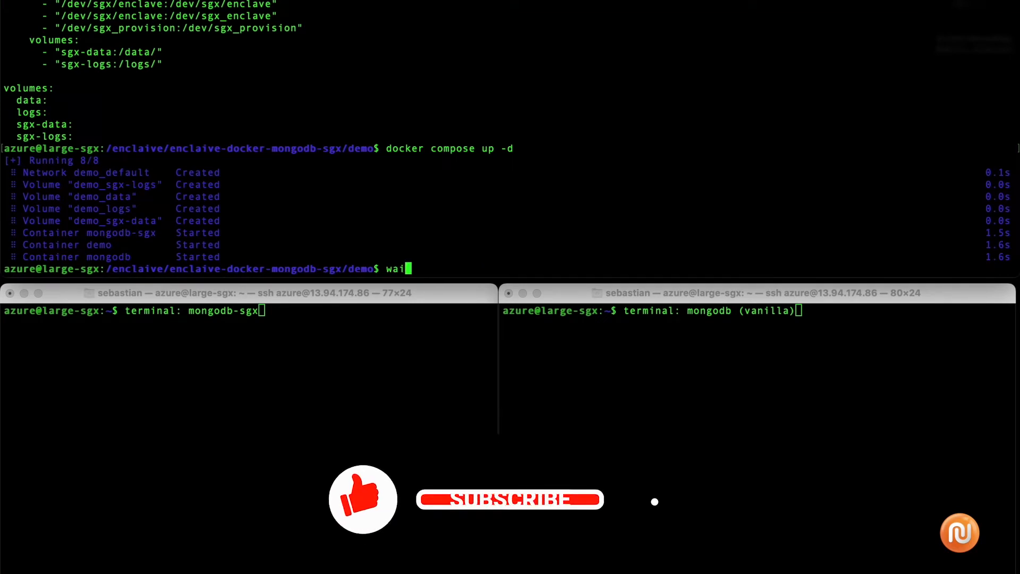
{"action": "type", "text": "docker ps"}
{"action": "type", "text": "three c"}
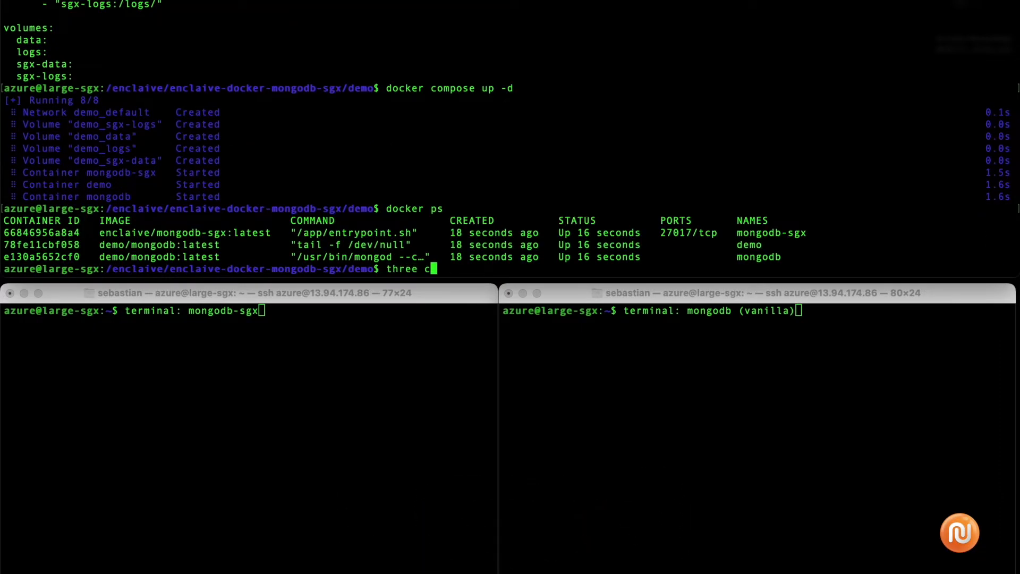
{"action": "type", "text": "ontainers run"}
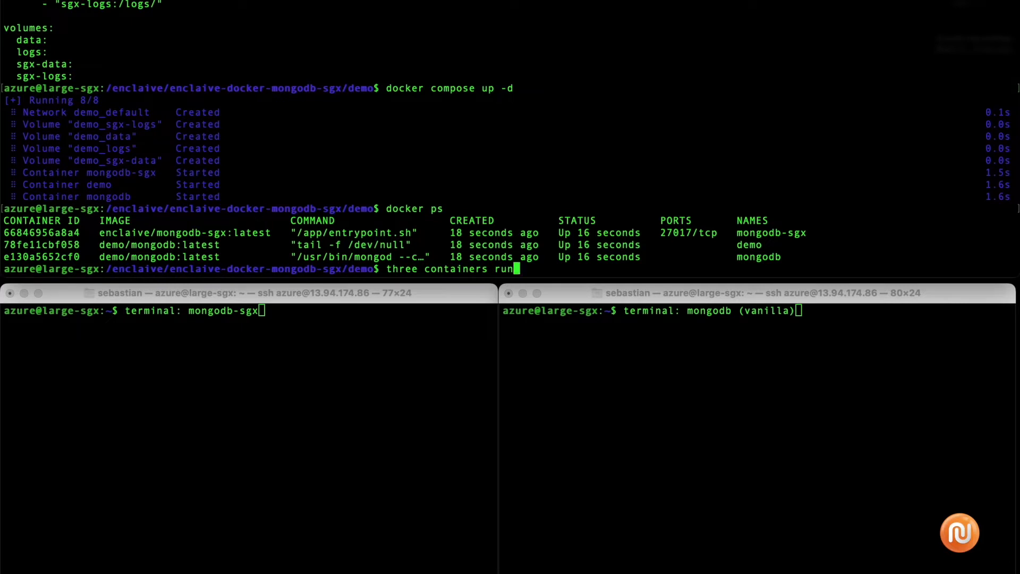
{"action": "type", "text": "demo"}
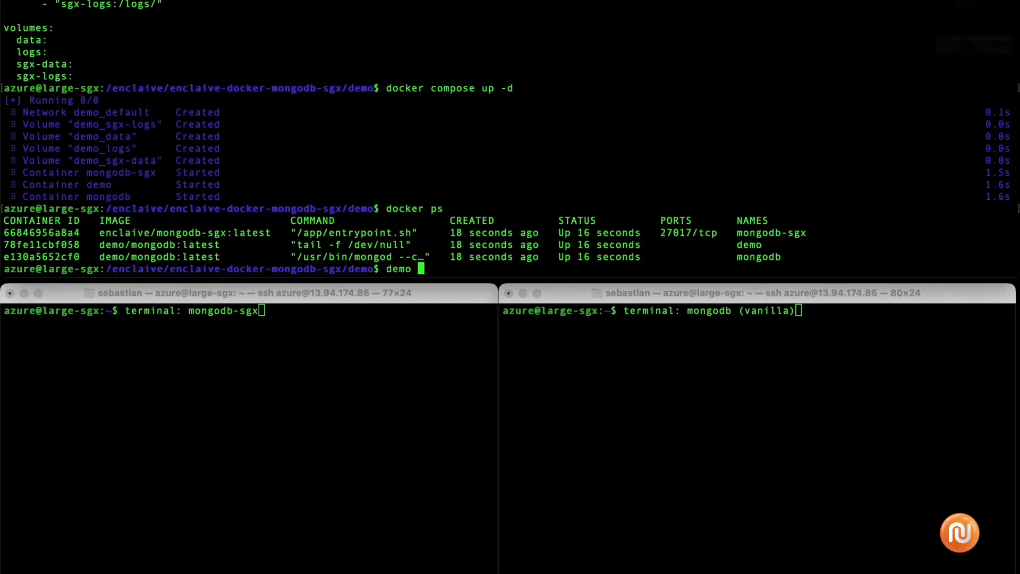
{"action": "type", "text": "for the demonstration purp"}
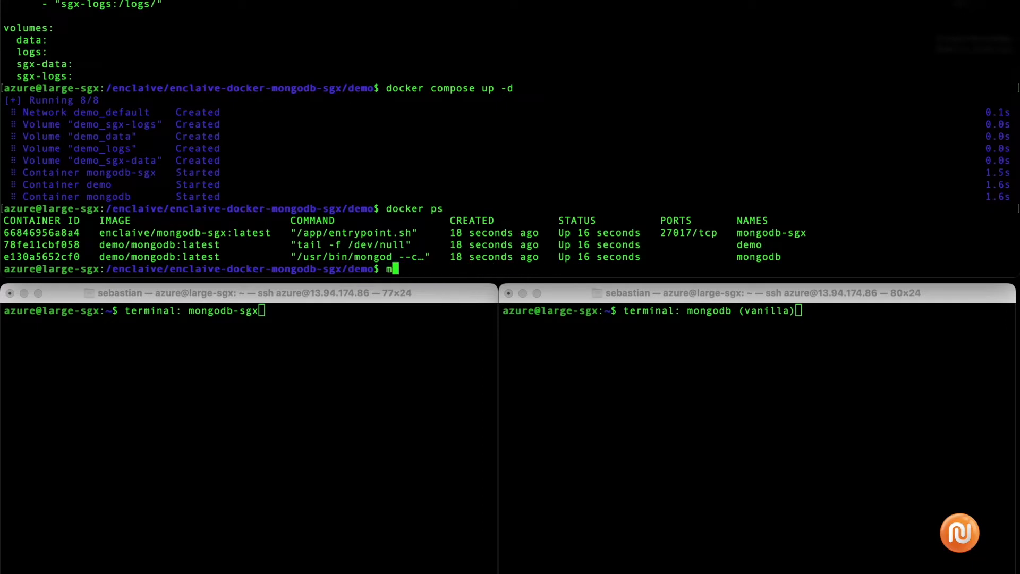
{"action": "type", "text": "ongodb the non-confid"}
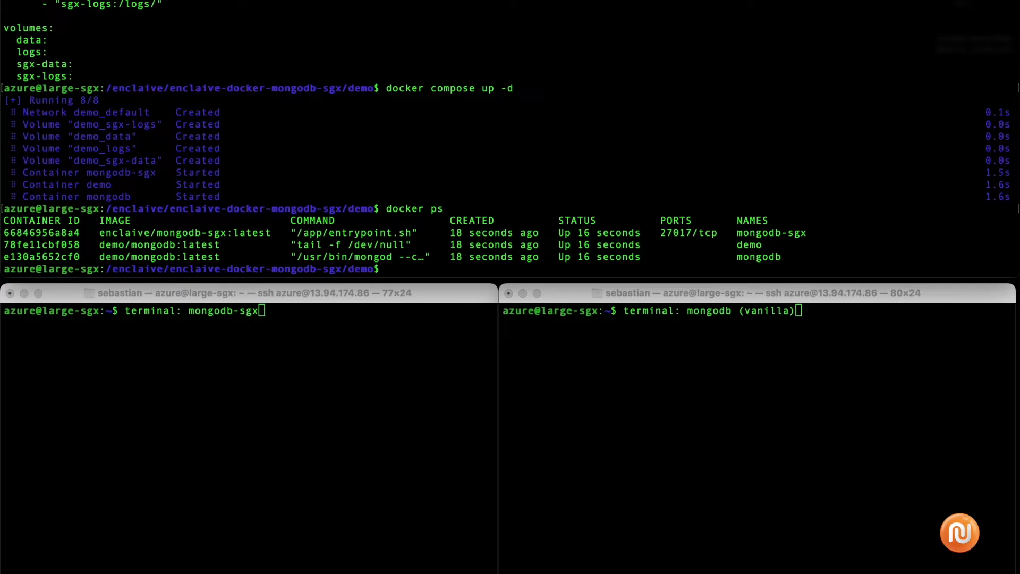
Enter a bash shell inside the demo container with docker exec -it demo bash.
{"action": "type", "text": "docker exec -i"}
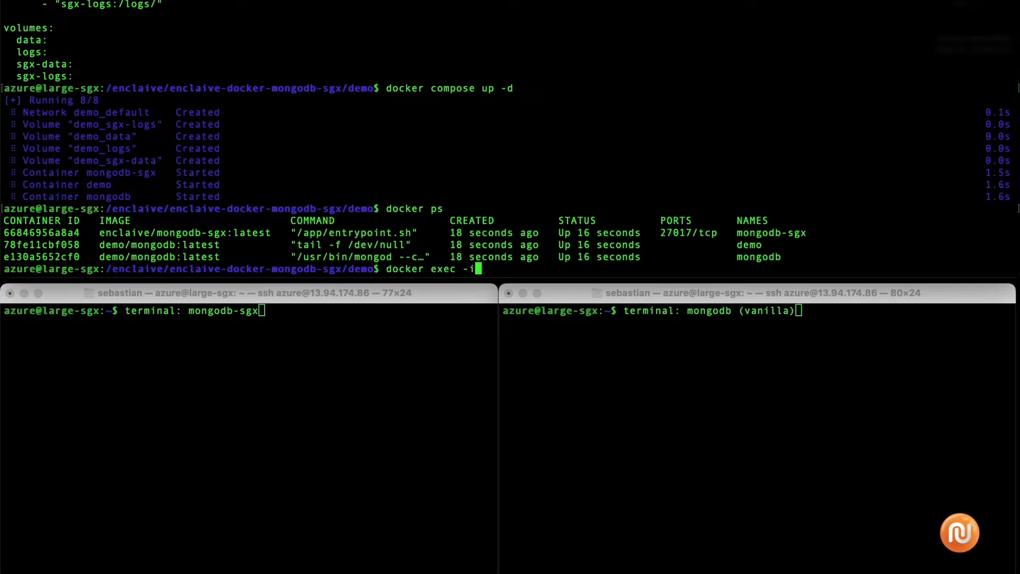
{"action": "type", "text": "t demo"}
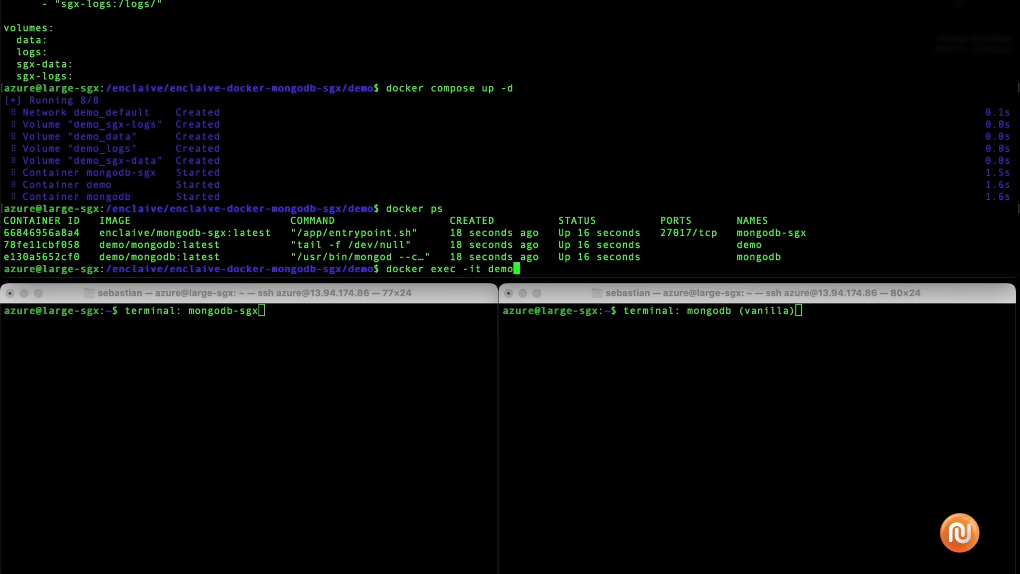
{"action": "key", "text": "Return"}
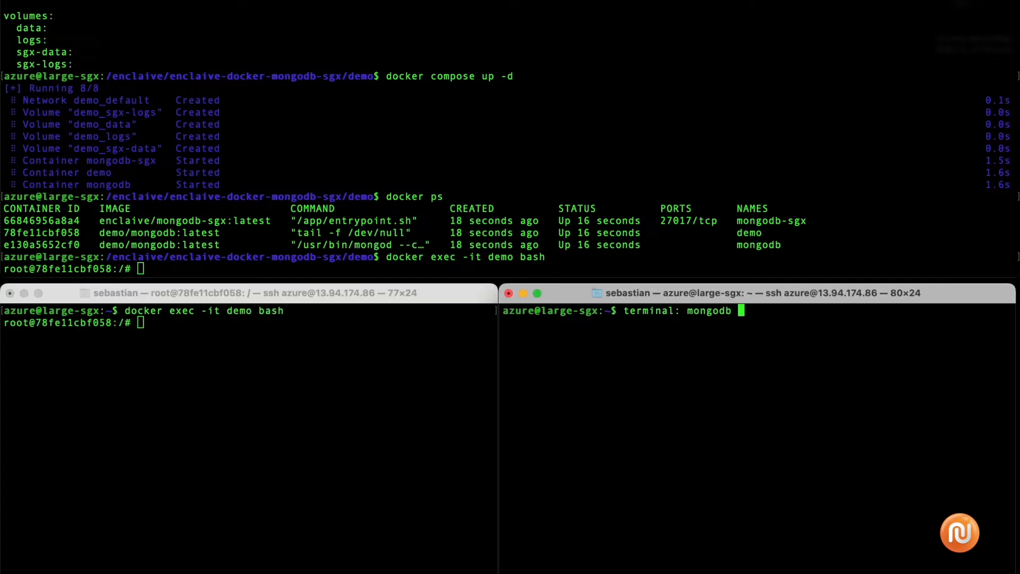
Enter the demo container in the right pane and discard a commentary line about a file watcher.
{"action": "type", "text": "docker"}
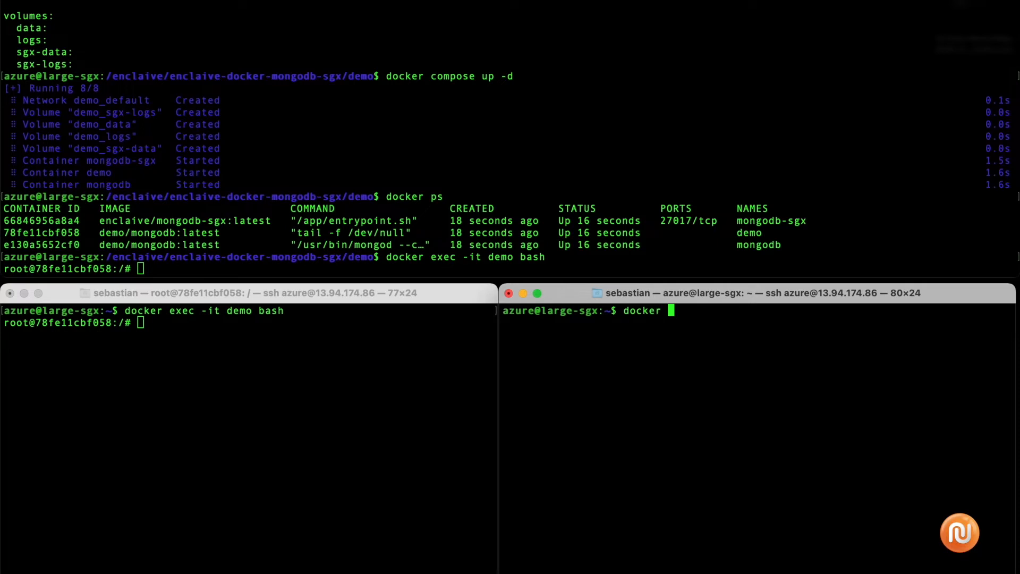
{"action": "type", "text": "exec -it demo bash"}
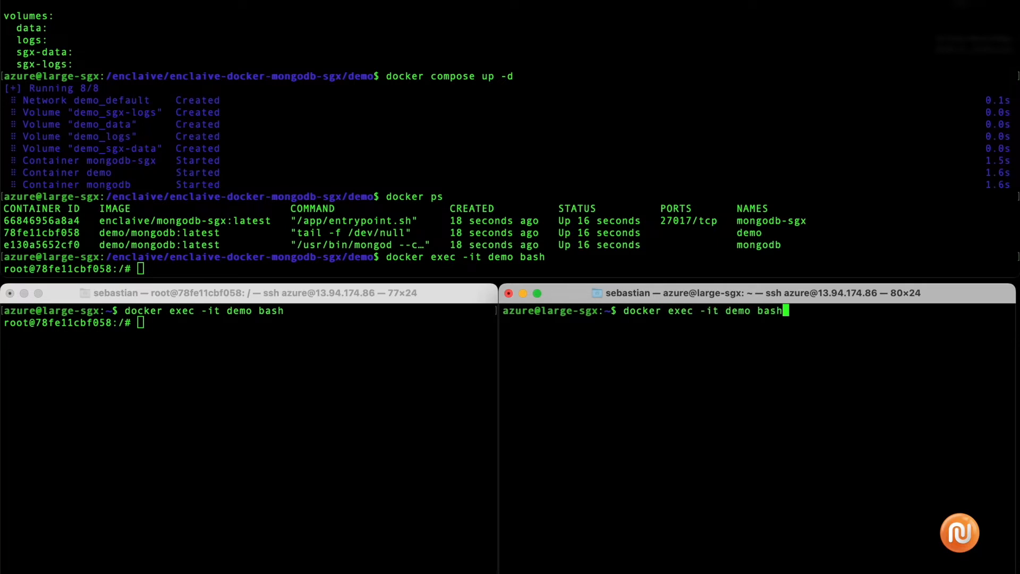
{"action": "type", "text": "let"}
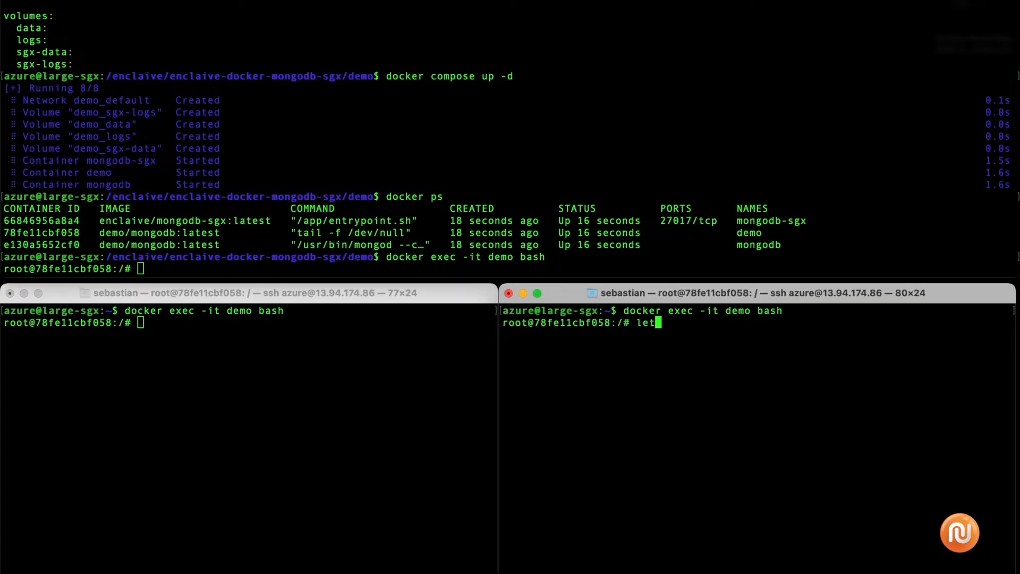
{"action": "type", "text": "'s create a filewatcher"}
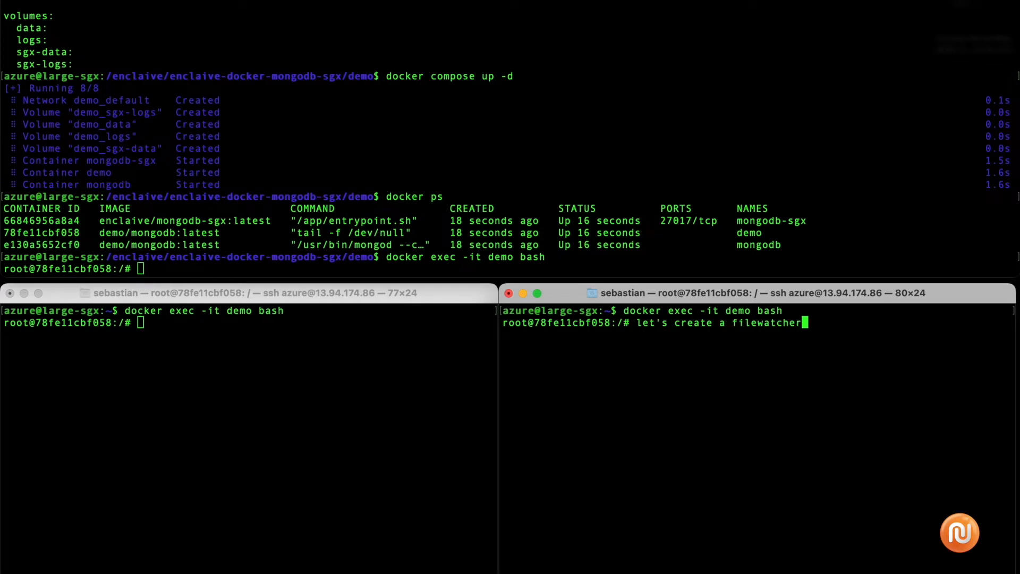
{"action": "key", "text": "Ctrl+c"}
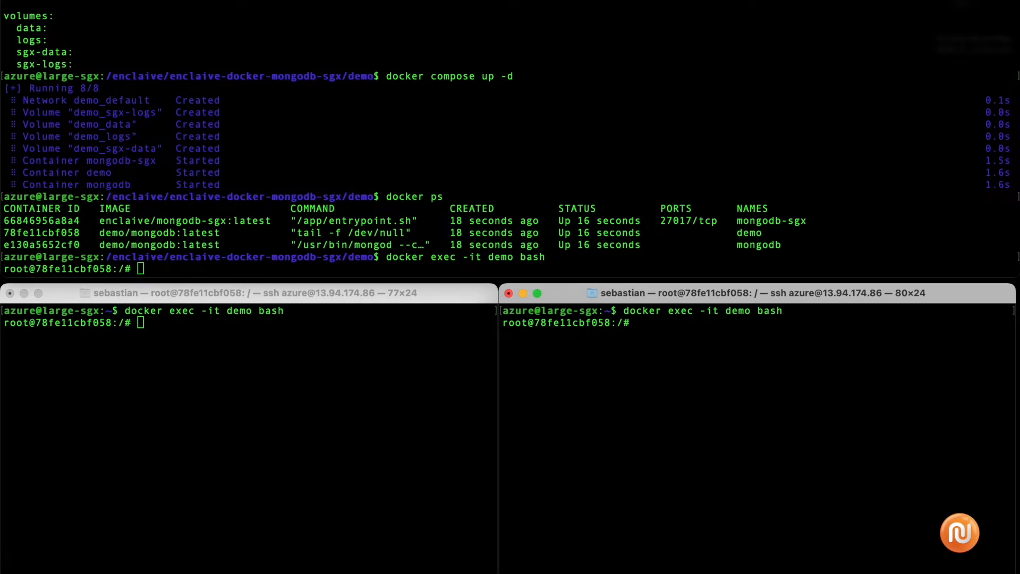
Start fswatch reporting Created events on /vanilla/data.
{"action": "type", "text": "fswatch -artux"}
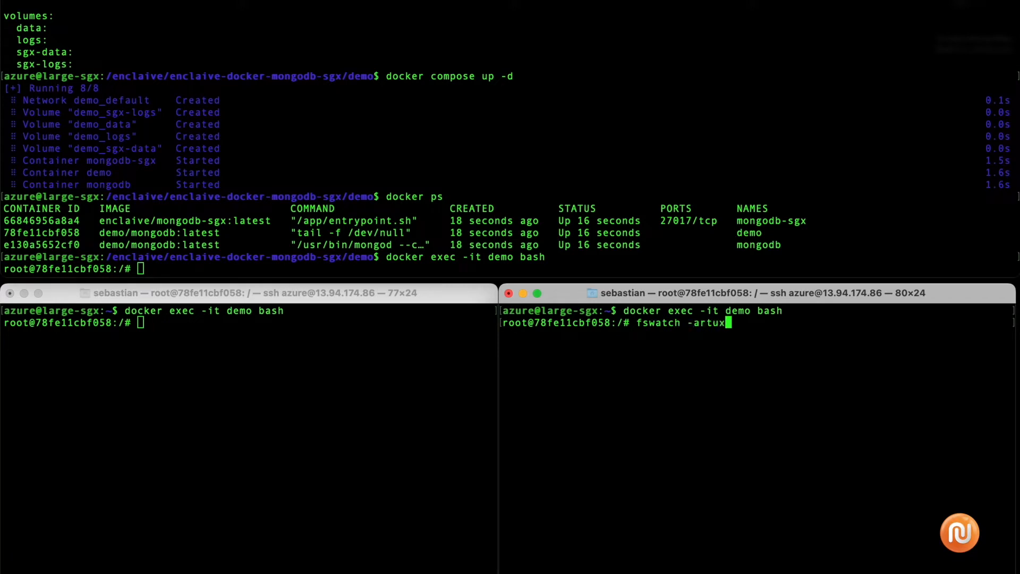
{"action": "type", "text": "--event"}
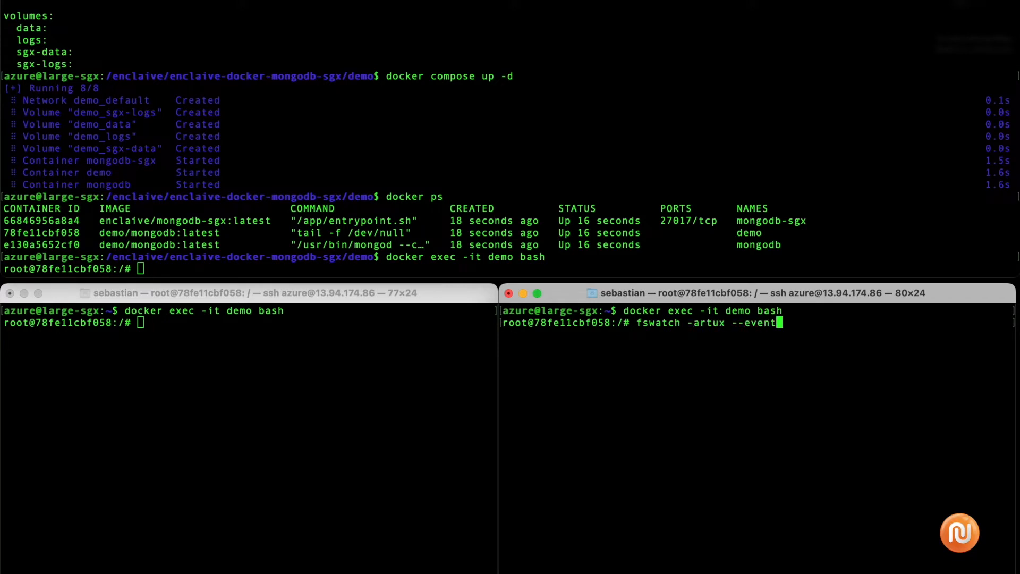
{"action": "type", "text": "="}
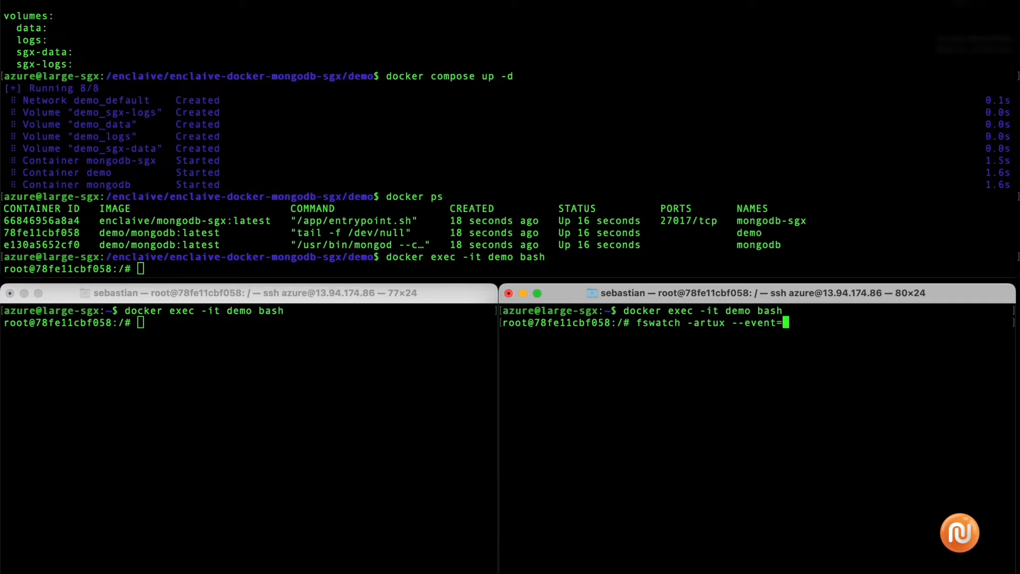
{"action": "type", "text": "Created"}
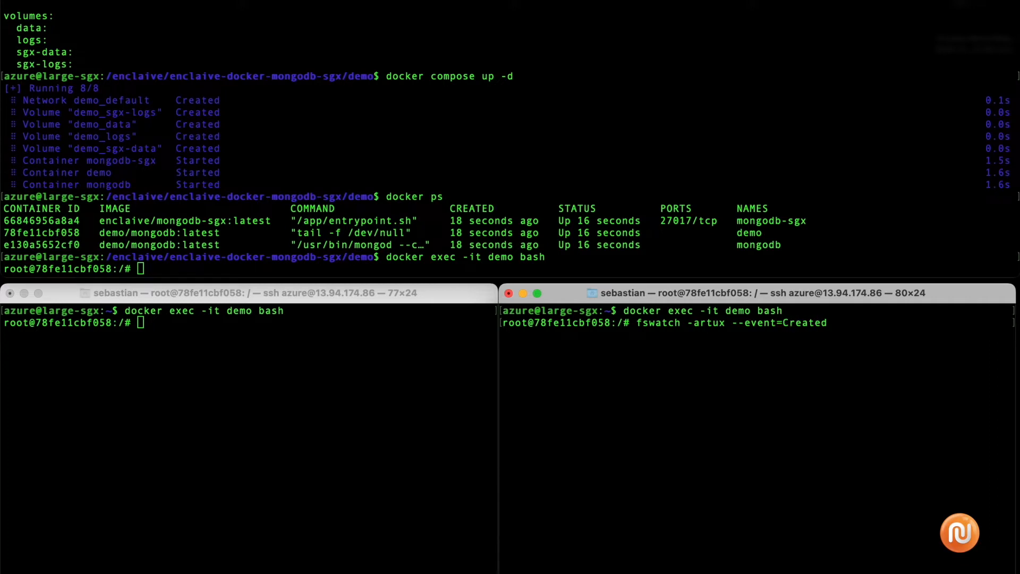
{"action": "type", "text": "/vanilla/"}
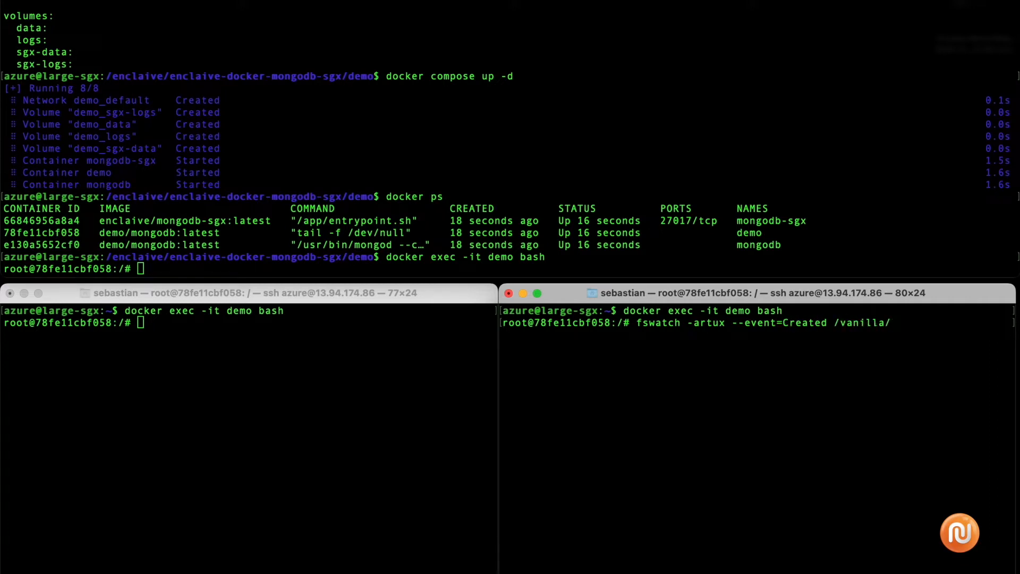
{"action": "type", "text": "data"}
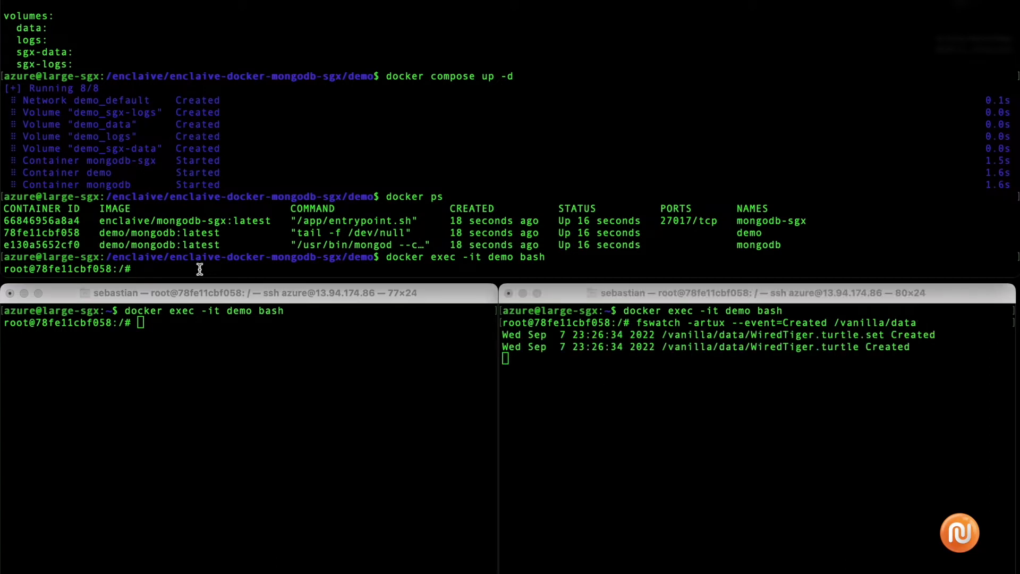
Connect a mongosh shell to the plain mongodb host.
{"action": "type", "text": "..and now cr"}
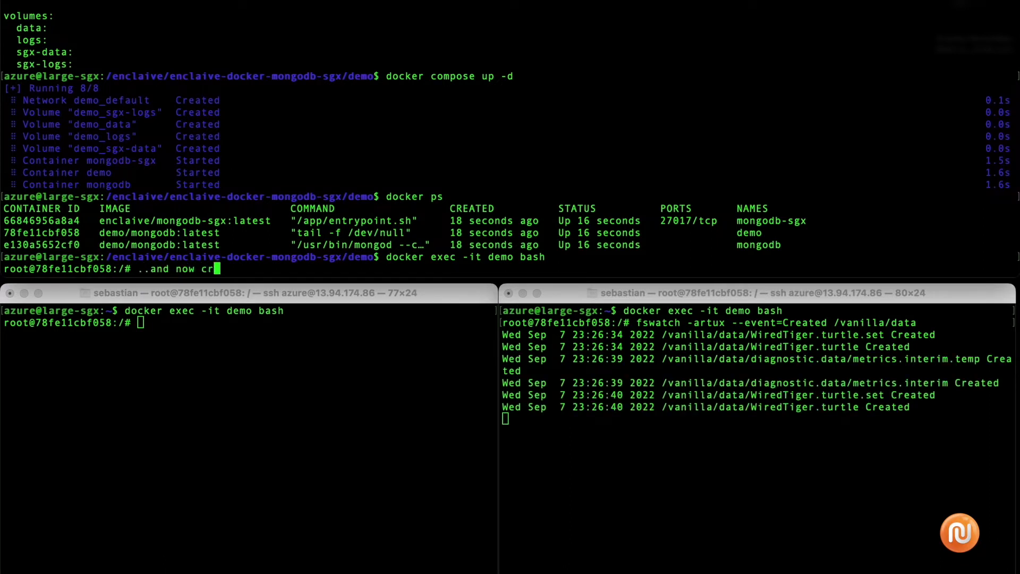
{"action": "type", "text": "eate a collecti"}
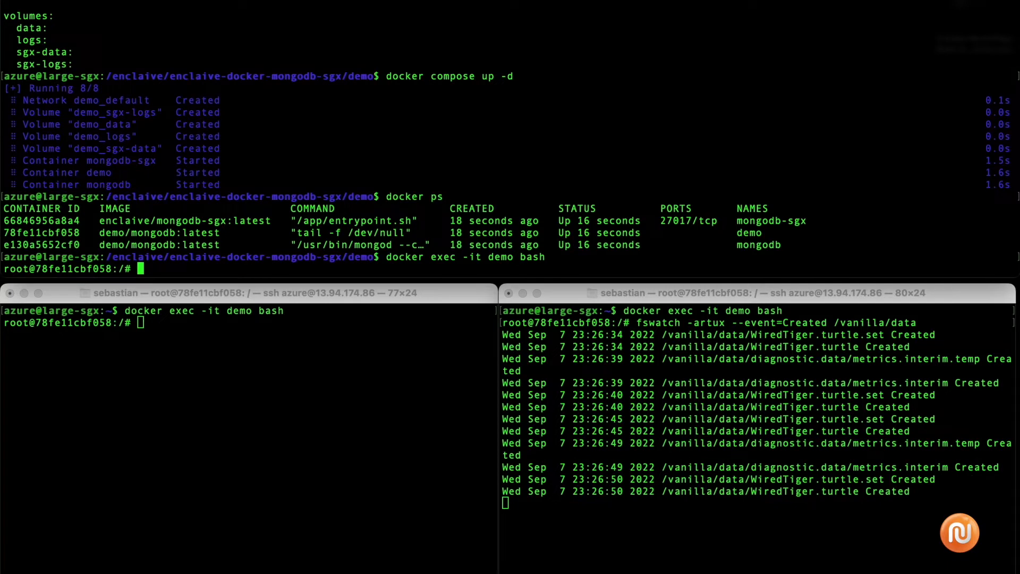
{"action": "type", "text": "mon"}
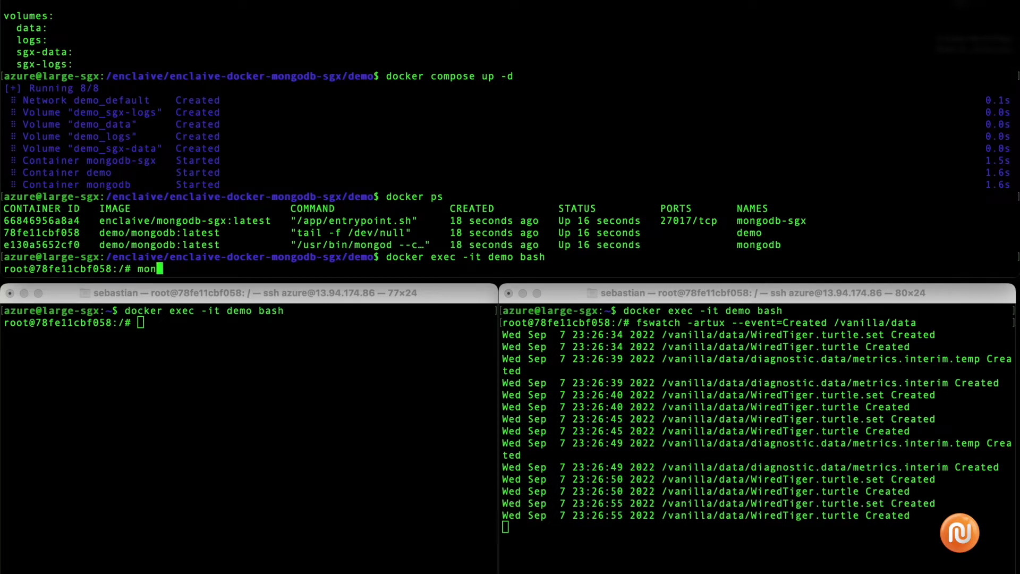
{"action": "type", "text": "gosh --h"}
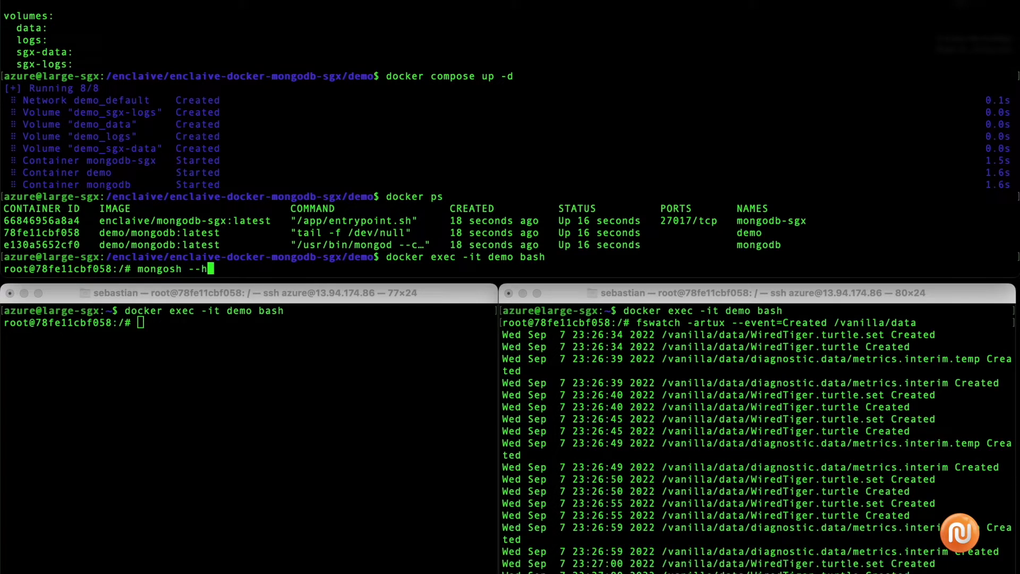
{"action": "type", "text": "ost mongod"}
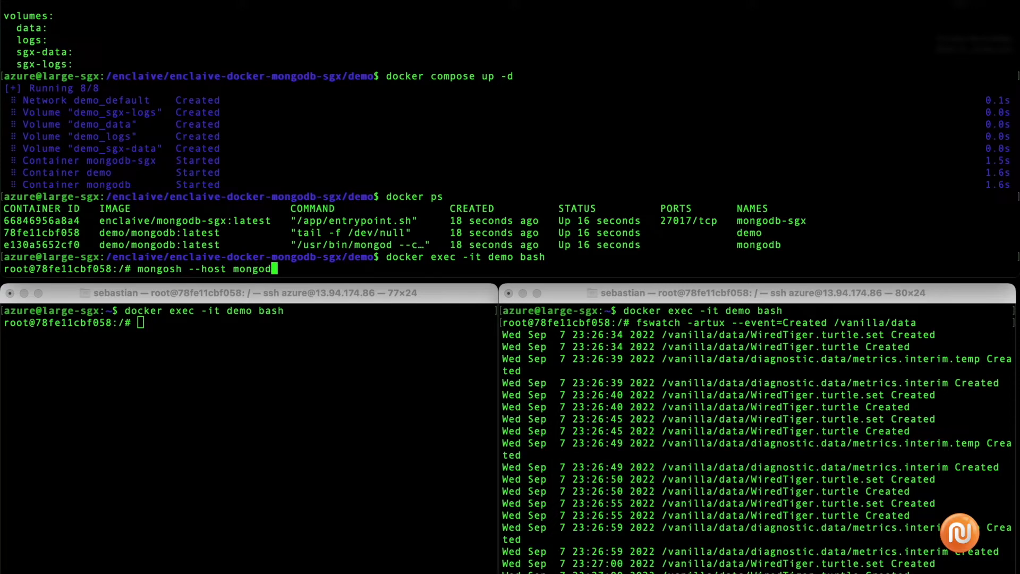
{"action": "key", "text": "Return"}
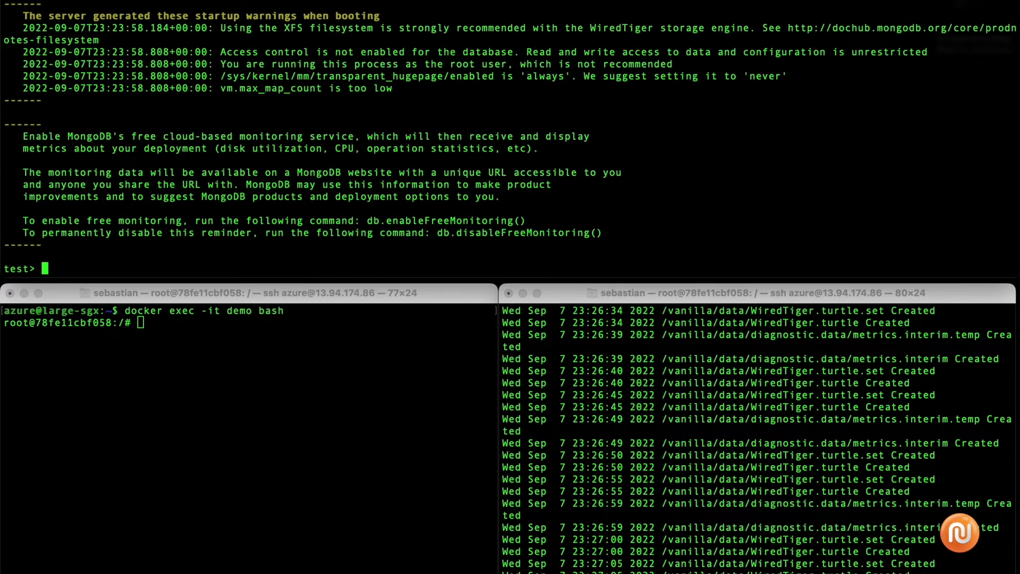
Create a collection named 'data' in the plain MongoDB database.
{"action": "type", "text": "db.create"}
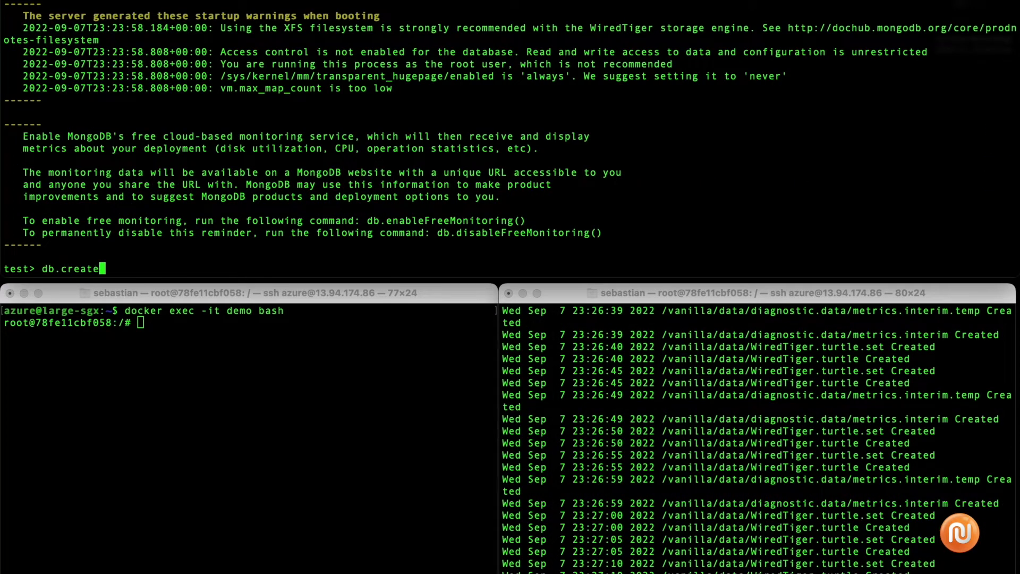
{"action": "type", "text": "Collection"}
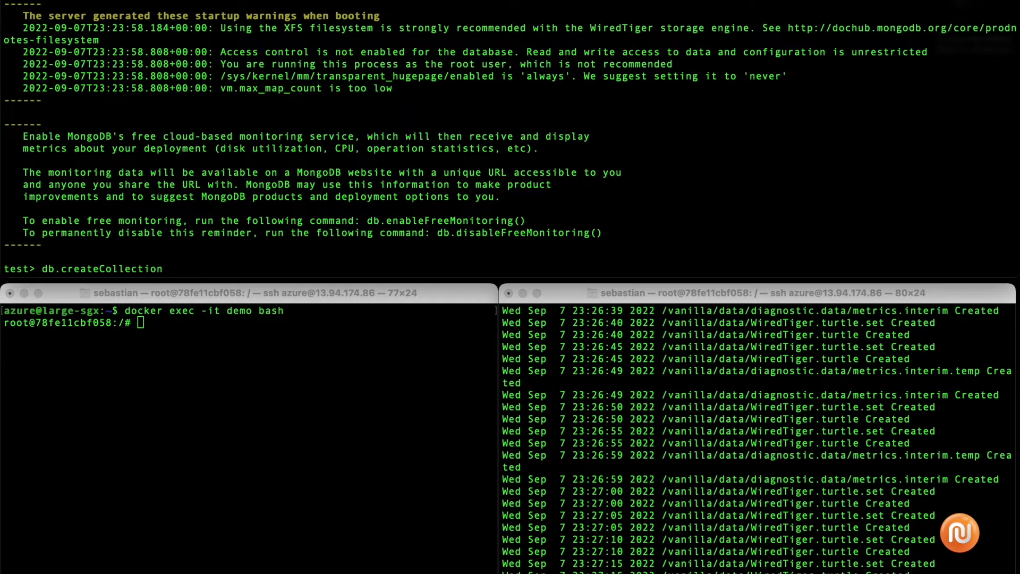
{"action": "type", "text": "("}
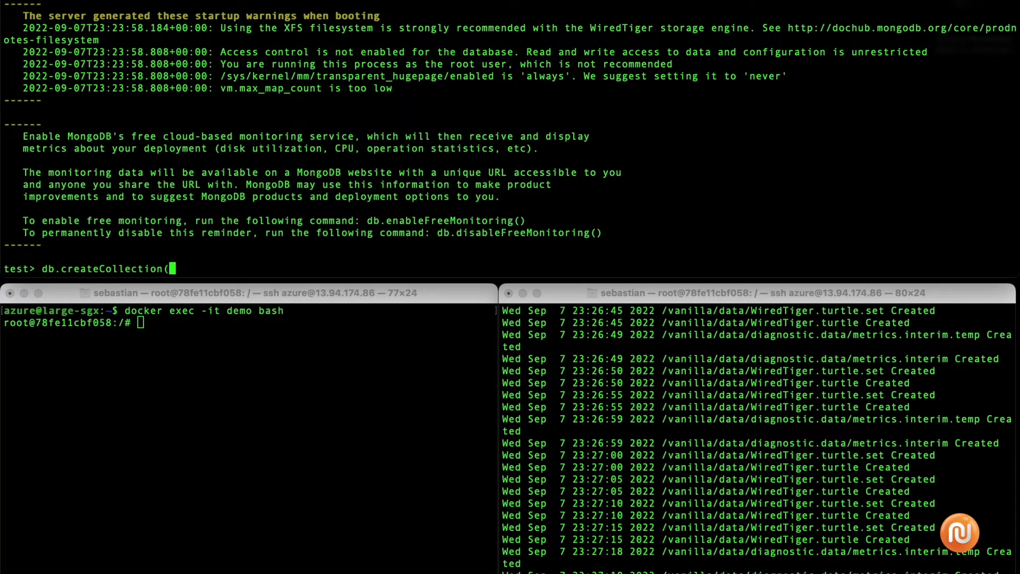
{"action": "type", "text": "'data'"}
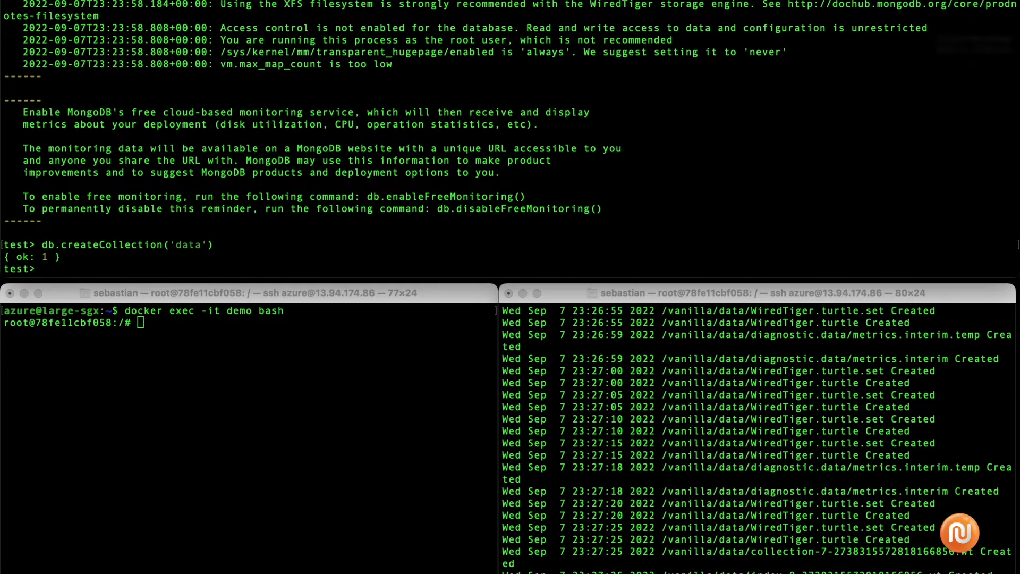
{"action": "type", "text": "db.data"}
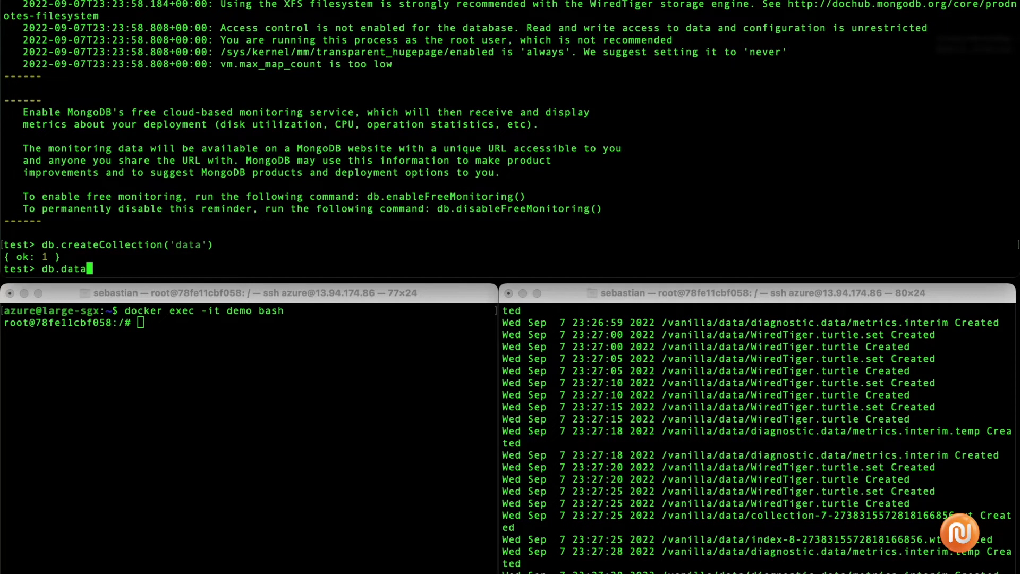
Insert one document {"test":1} into the data collection.
{"action": "type", "text": ".insert"}
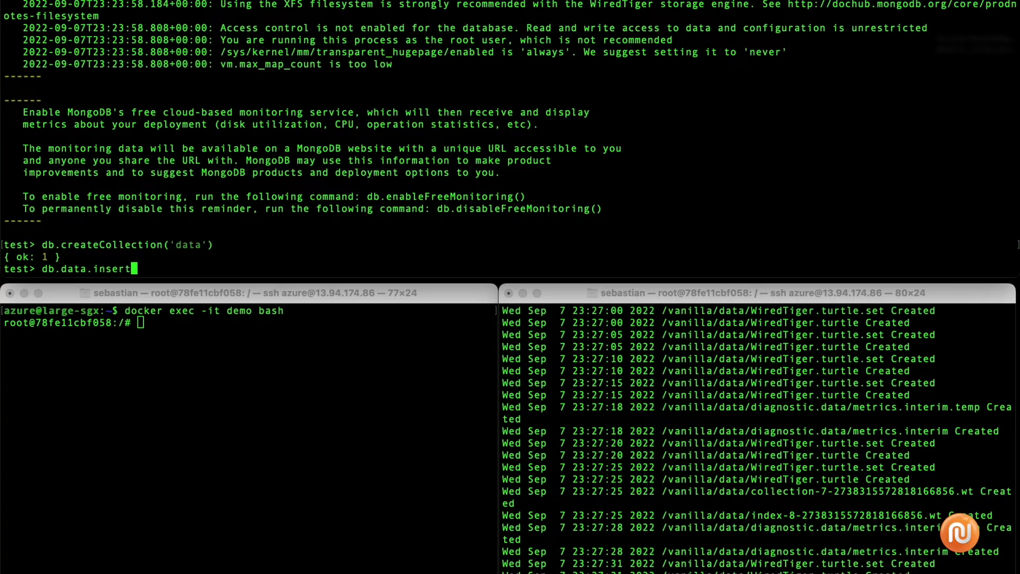
{"action": "type", "text": "One({"}
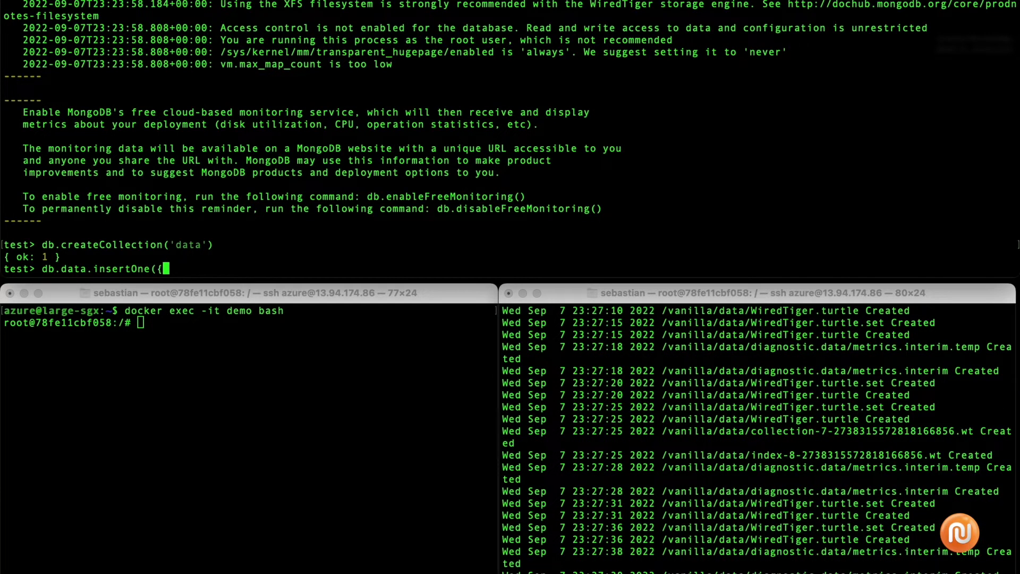
{"action": "type", "text": "\"test"}
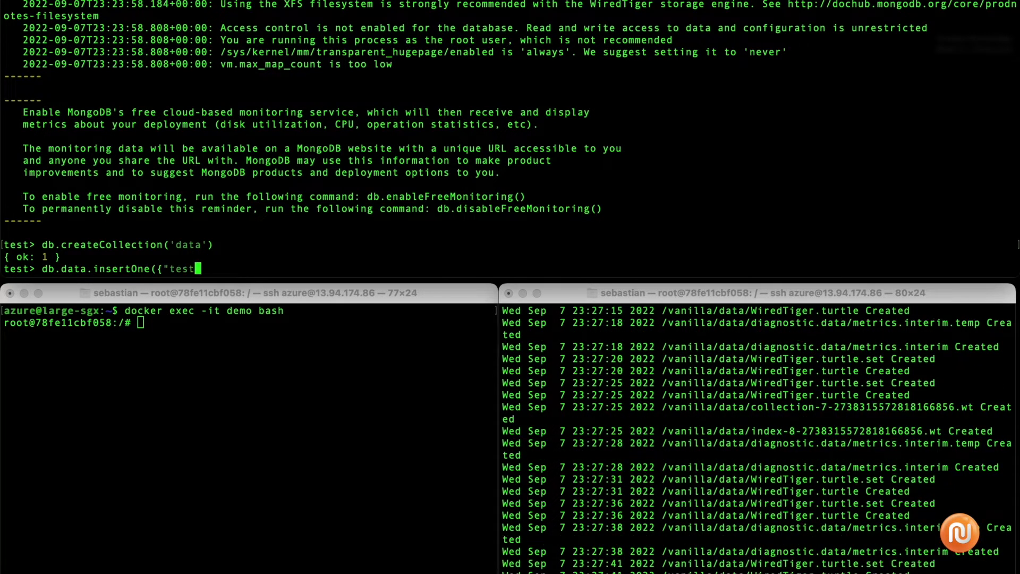
{"action": "type", "text": "\":1"}
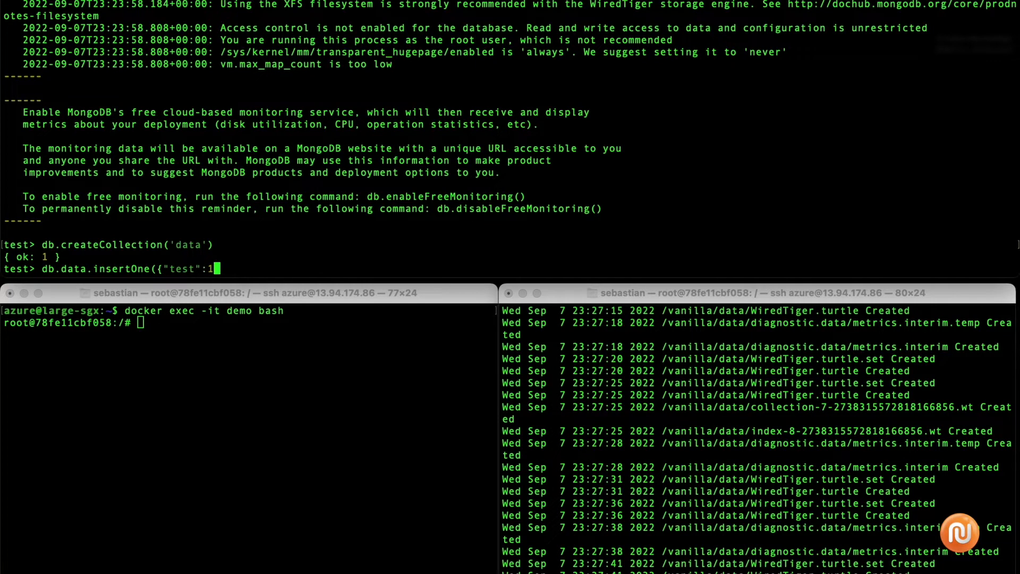
{"action": "type", "text": "})"}
{"action": "type", "text": "exit"}
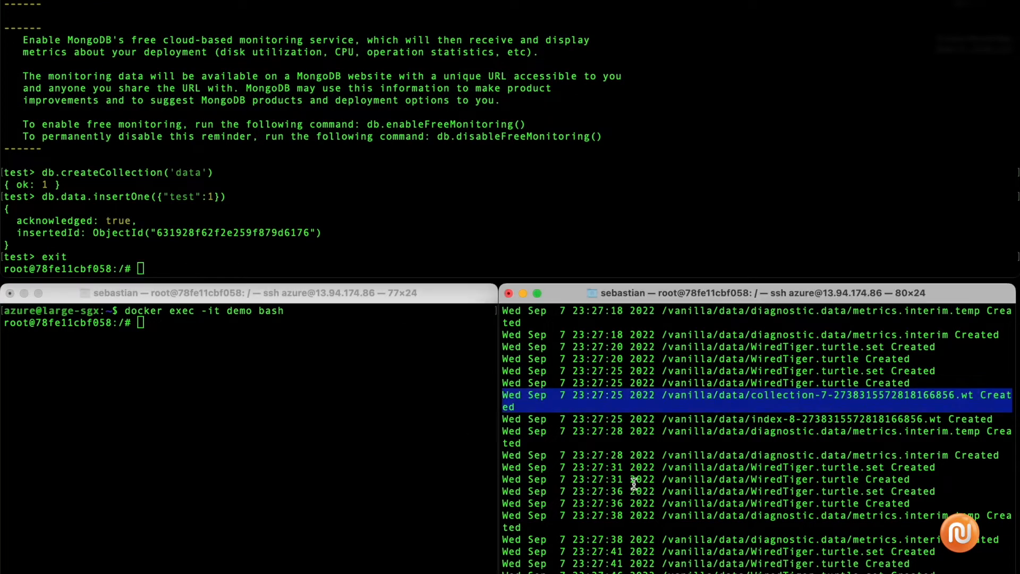
Comment on tracing the created file, then import the data.json password list into mongodb with mongoimport.
{"action": "type", "text": "now let's tr"}
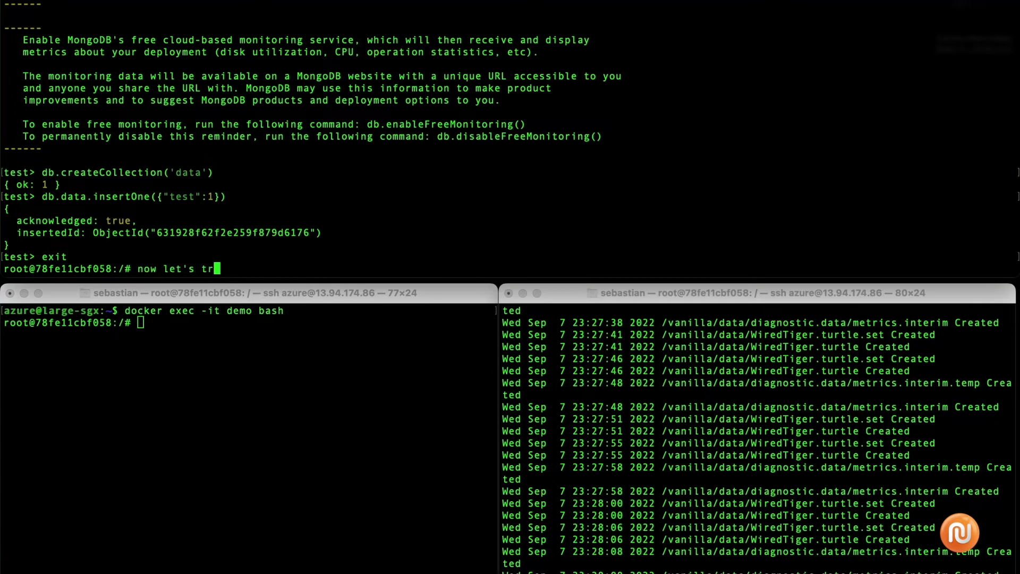
{"action": "type", "text": "ace the created file"}
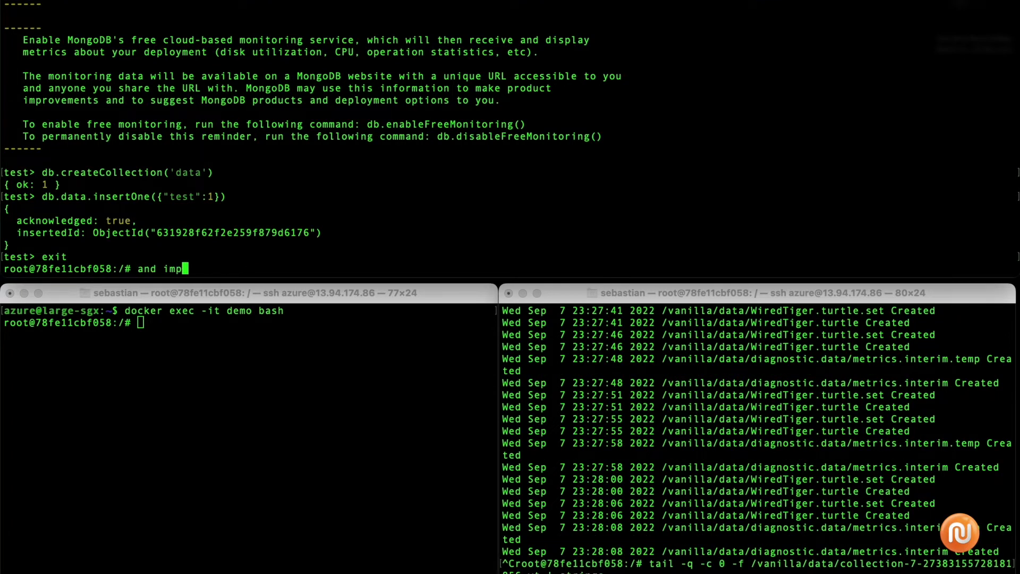
{"action": "type", "text": "ort a password lis"}
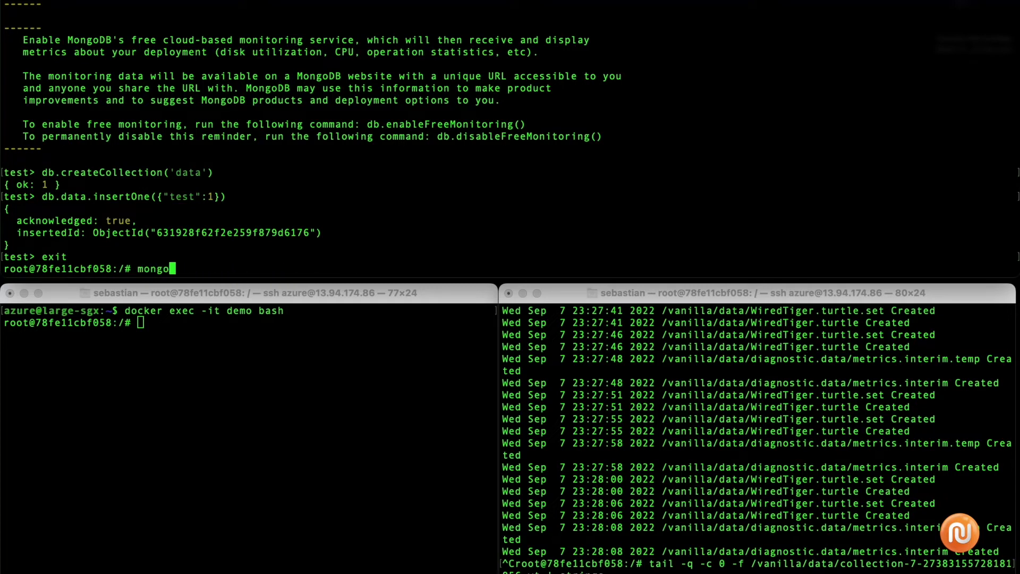
{"action": "type", "text": "import --"}
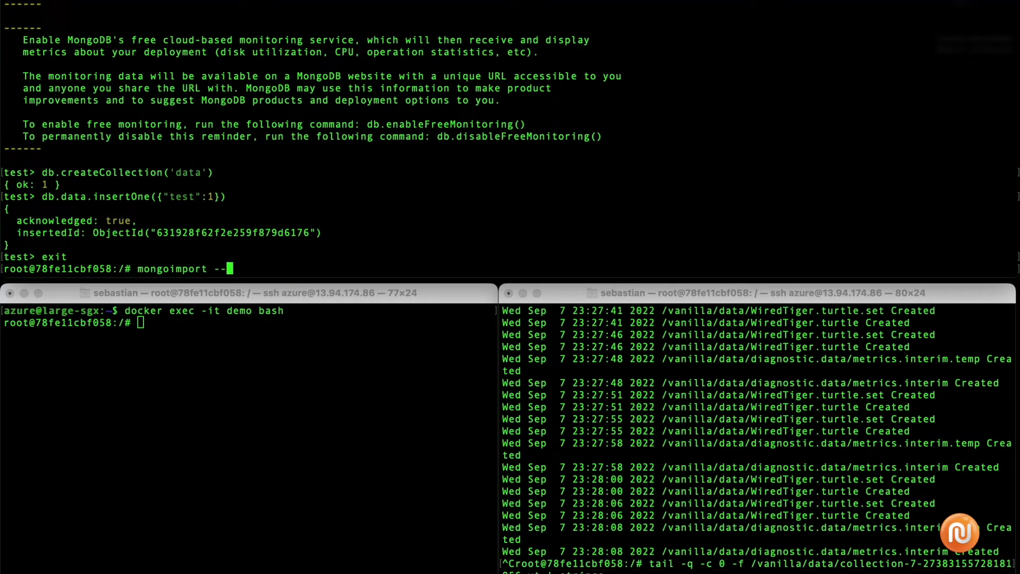
{"action": "type", "text": "host mondodb data.json"}
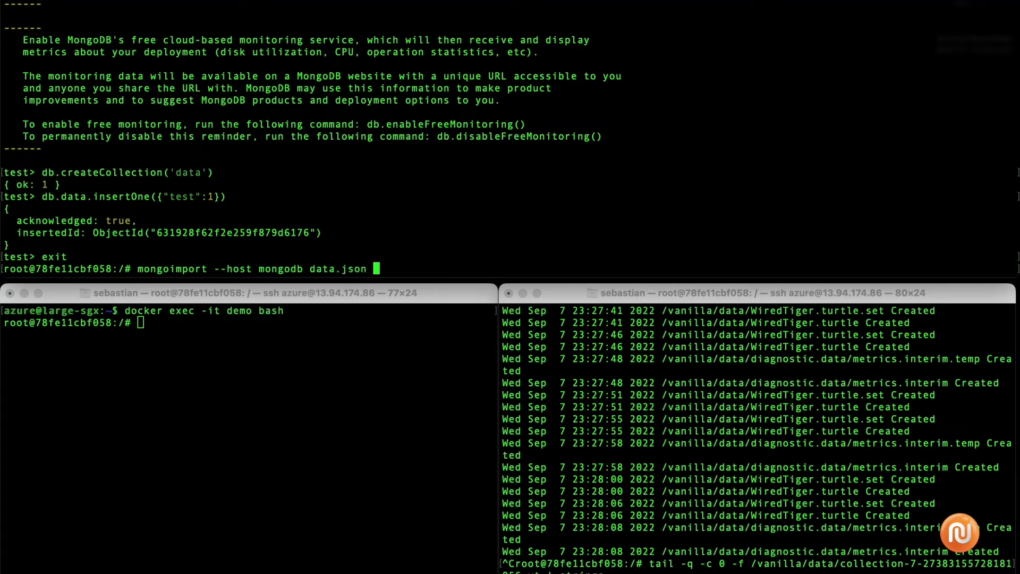
{"action": "key", "text": "Return"}
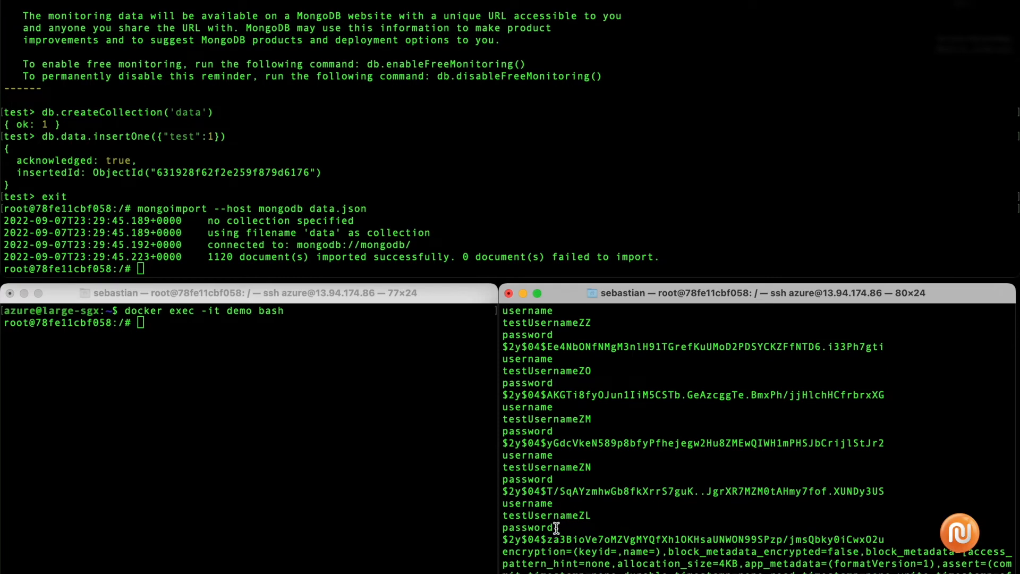
Inspect the cleartext usernames and password hashes in the tailed collection file, then note repeating with SGX.
{"action": "scroll", "scroll_direction": "up", "scroll_amount": 3}
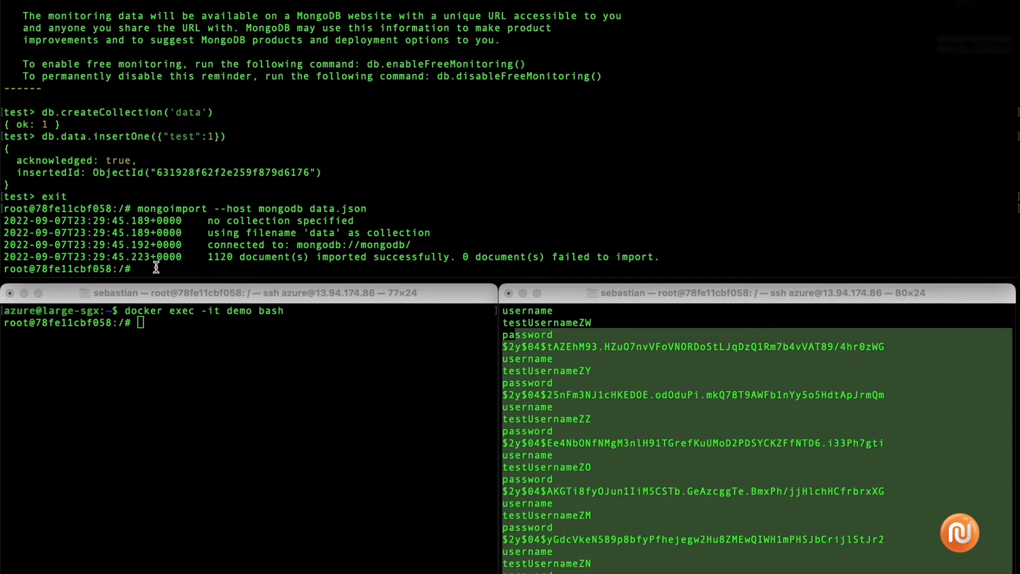
{"action": "scroll", "scroll_direction": "down", "scroll_amount": 3}
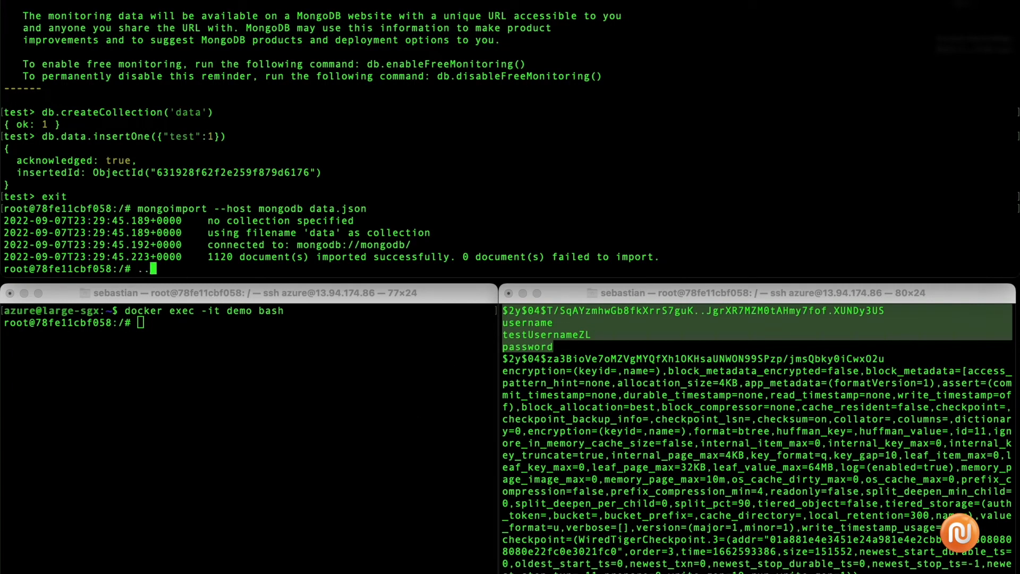
{"action": "type", "text": "...let's repeat this with"}
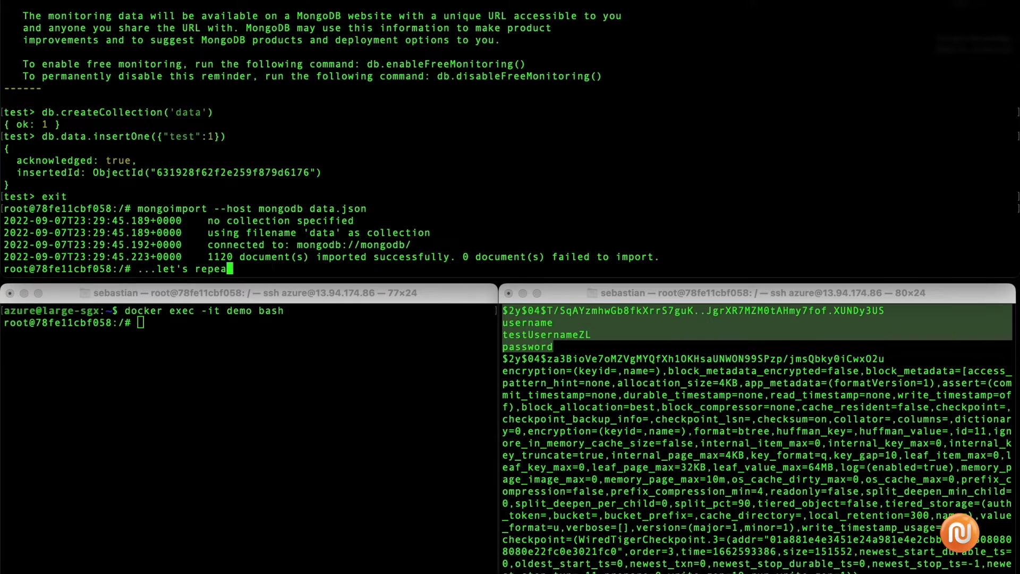
Start fswatch -artux --event=Created watching /sgx/data/ for newly created files.
{"action": "type", "text": "fs"}
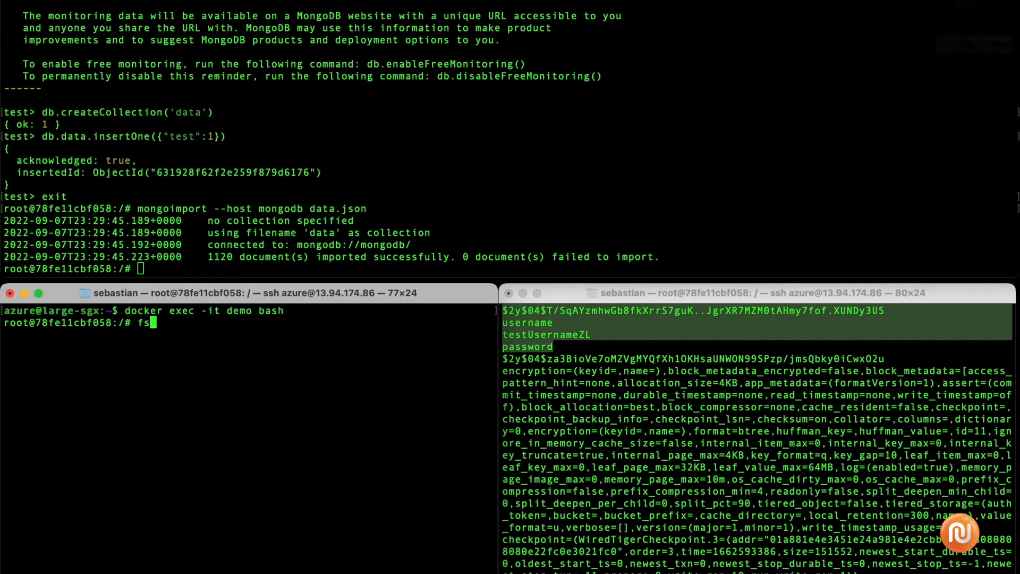
{"action": "type", "text": "watch"}
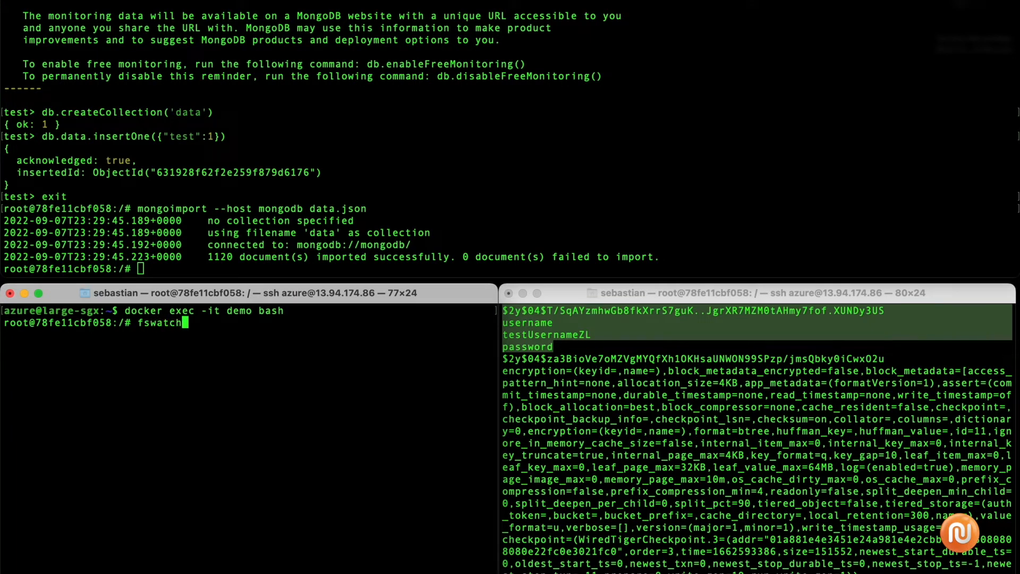
{"action": "type", "text": "-"}
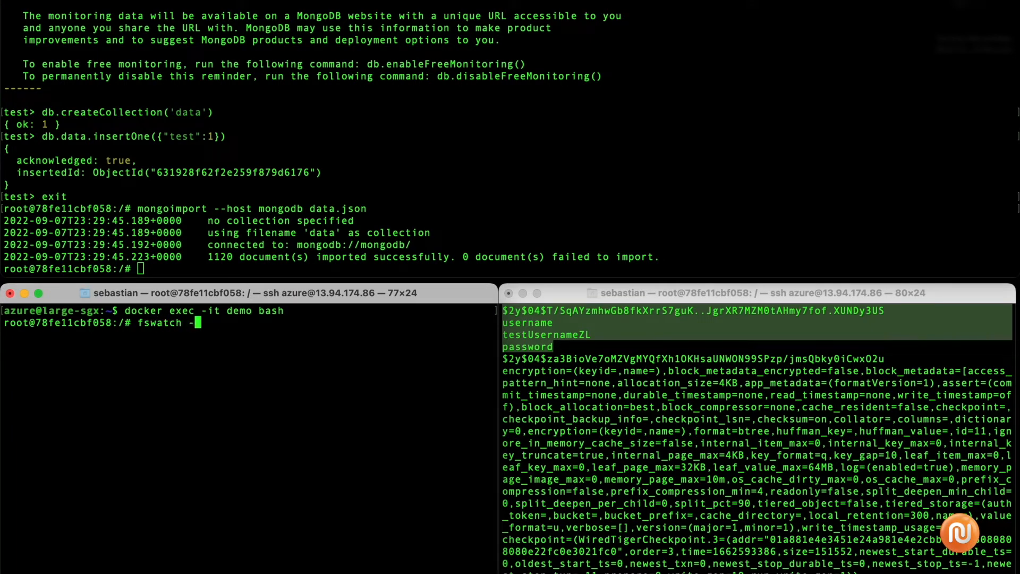
{"action": "type", "text": "au"}
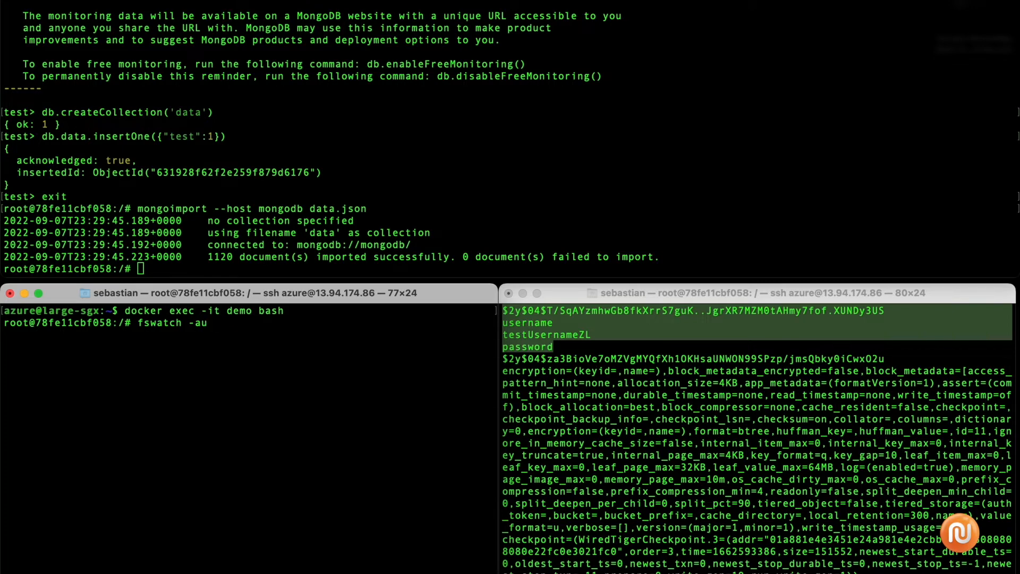
{"action": "type", "text": "rt"}
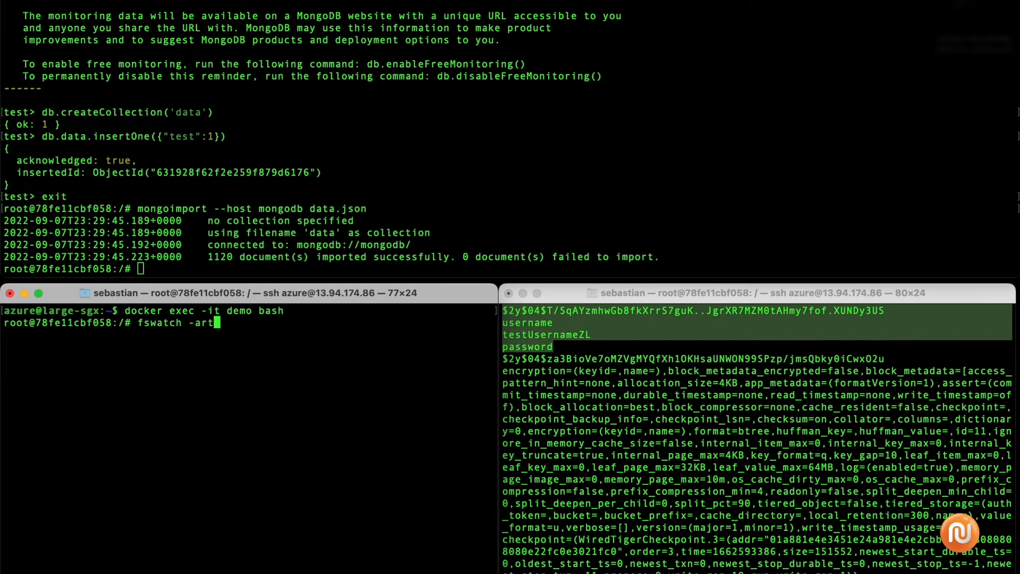
{"action": "type", "text": "ux --event="}
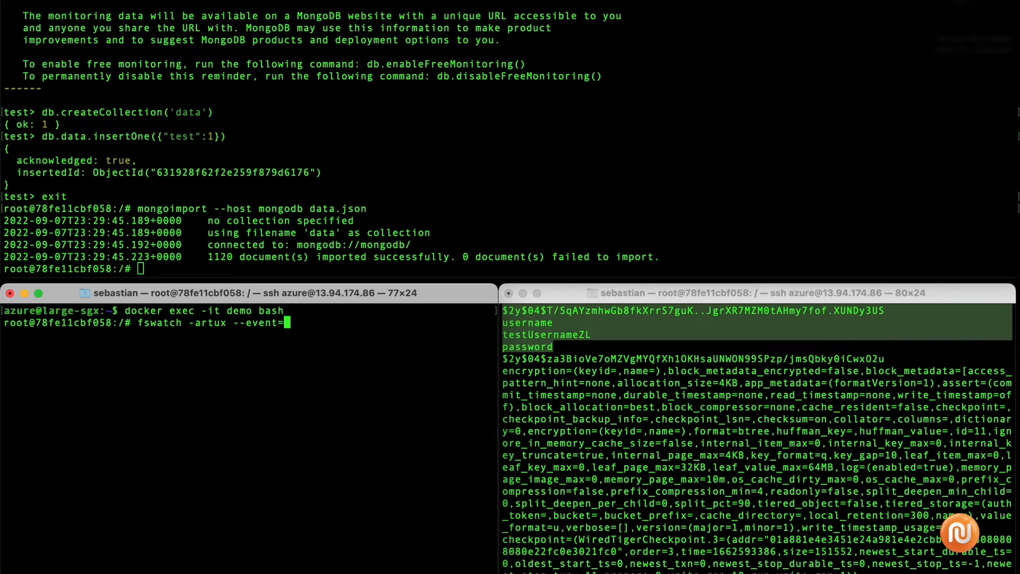
{"action": "type", "text": "Created /s"}
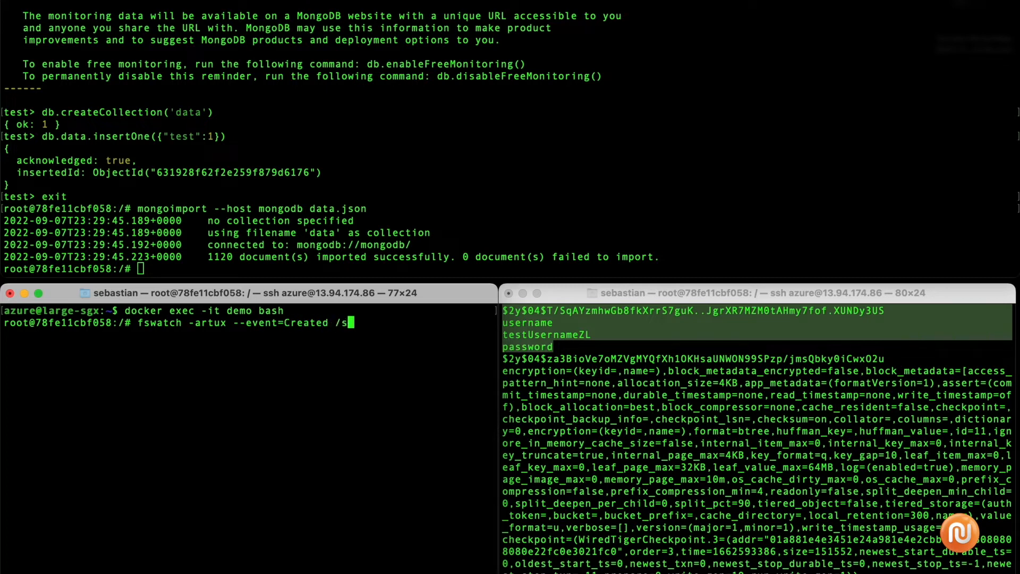
{"action": "type", "text": "gx/data/"}
{"action": "left_click", "coordinate": [249, 269]}
{"action": "type", "text": "..."}
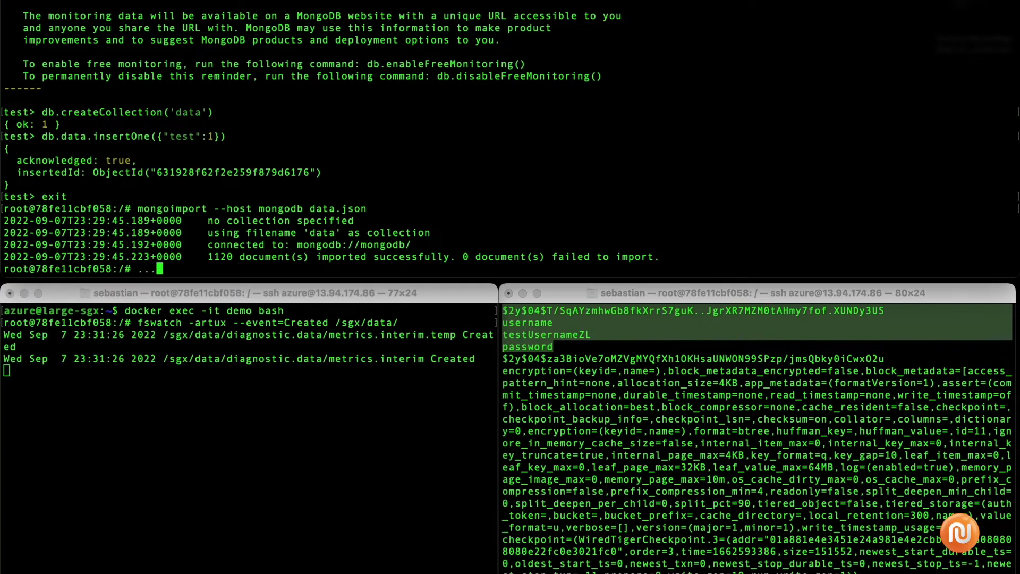
Note the plan to create a collection again and launch mongosh --host mongodb-sgx.
{"action": "type", "text": "create a collection again"}
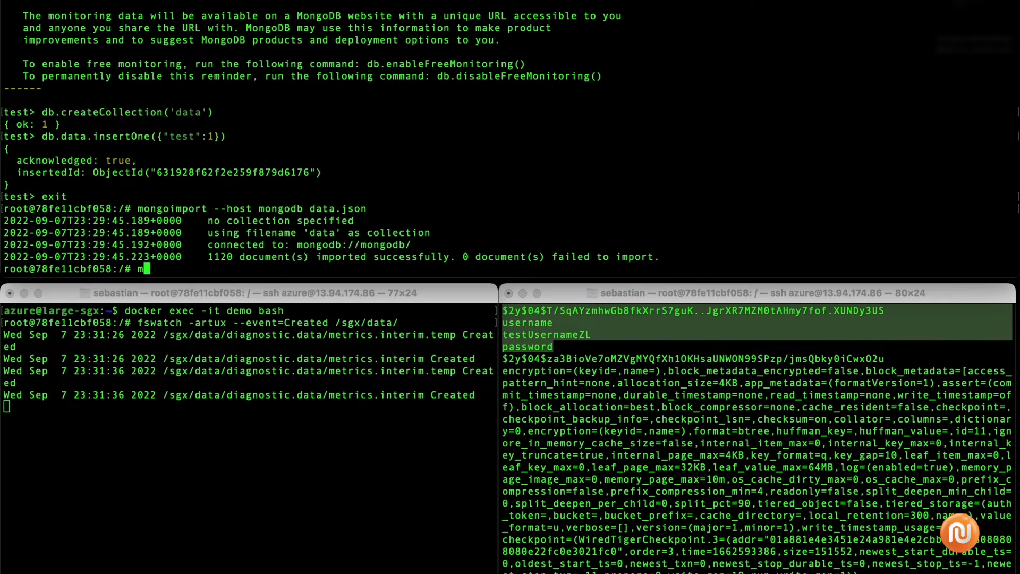
{"action": "type", "text": "ongosh --host mo"}
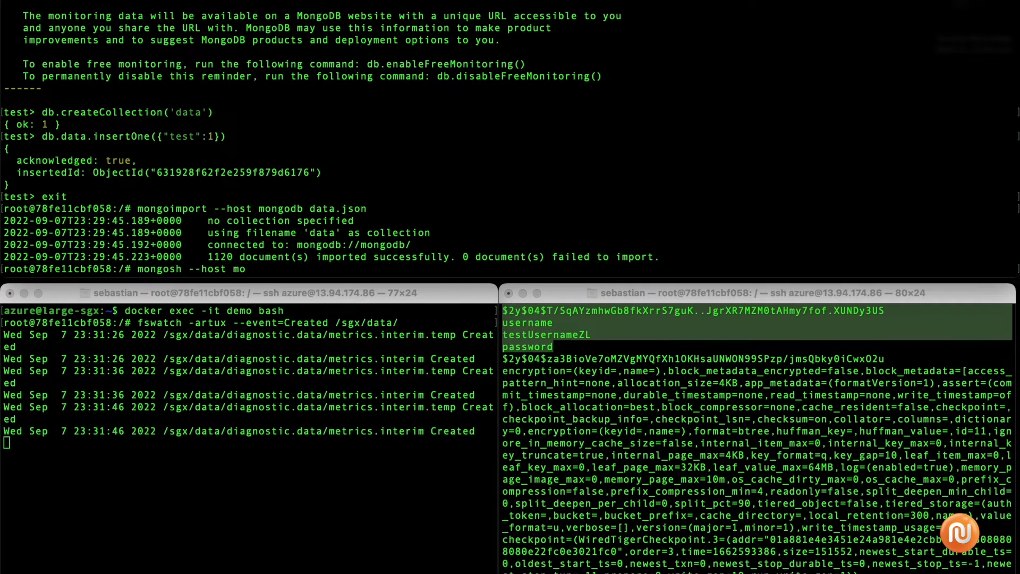
{"action": "type", "text": "ngodb-sgx"}
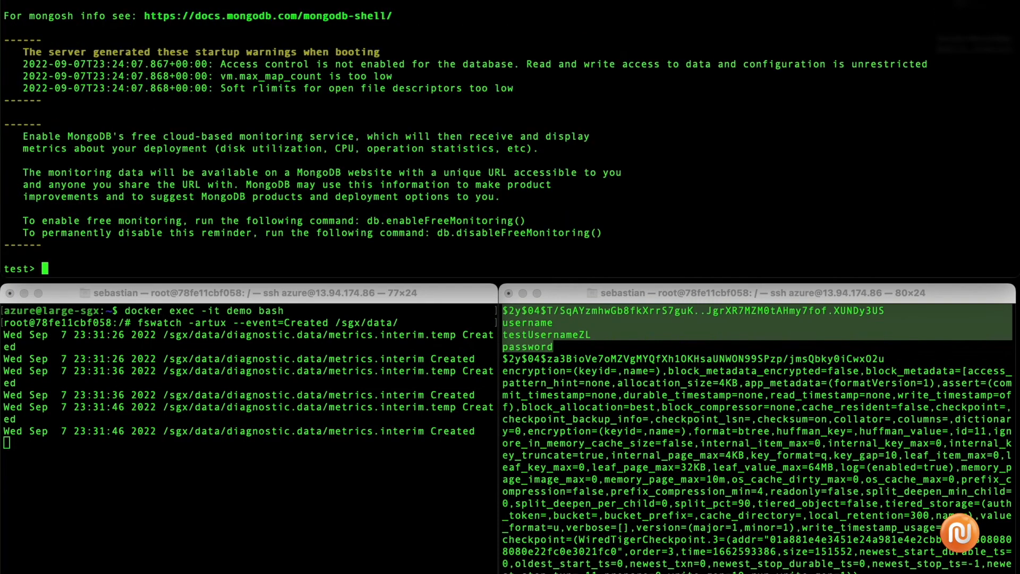
Create the 'data' collection on the mongodb-sgx database with db.createCollection.
{"action": "type", "text": "db.createCol"}
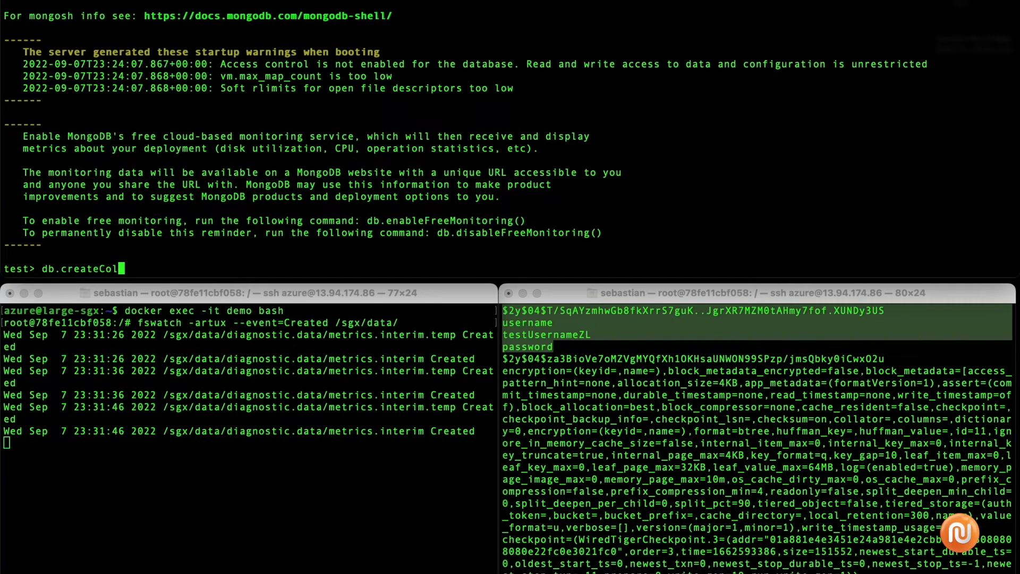
{"action": "type", "text": "lection("}
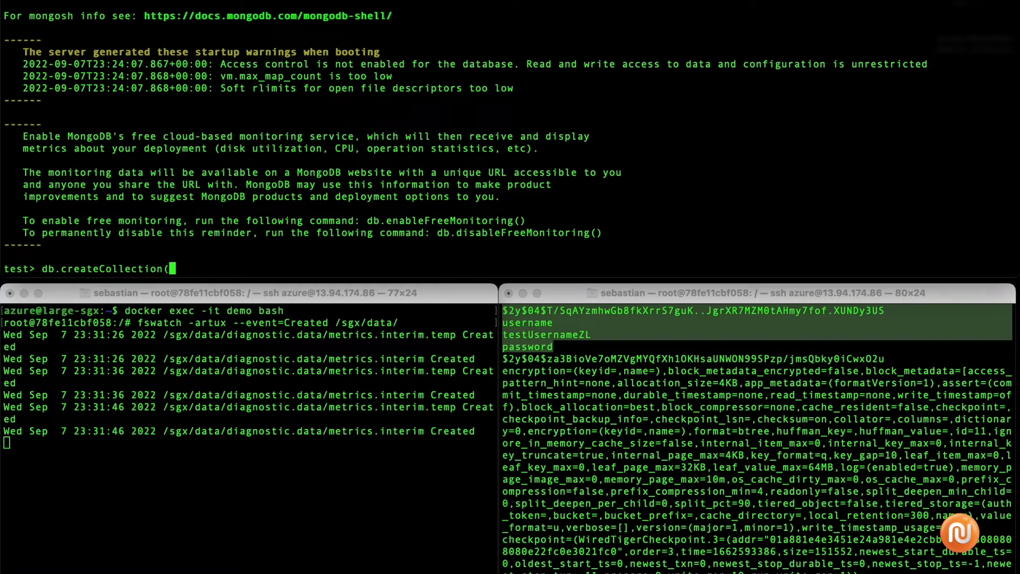
{"action": "type", "text": "'data'"}
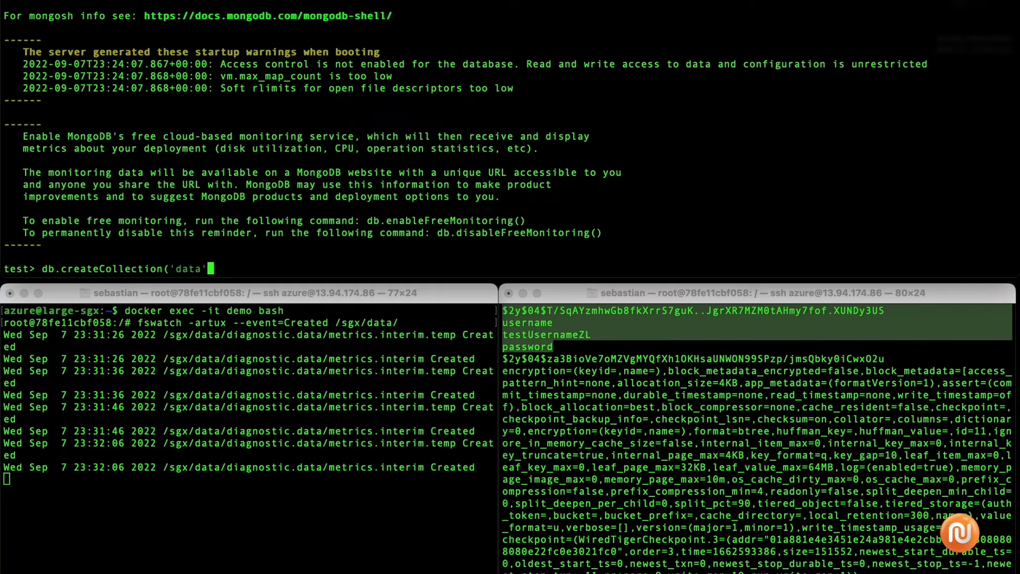
{"action": "key", "text": "Return"}
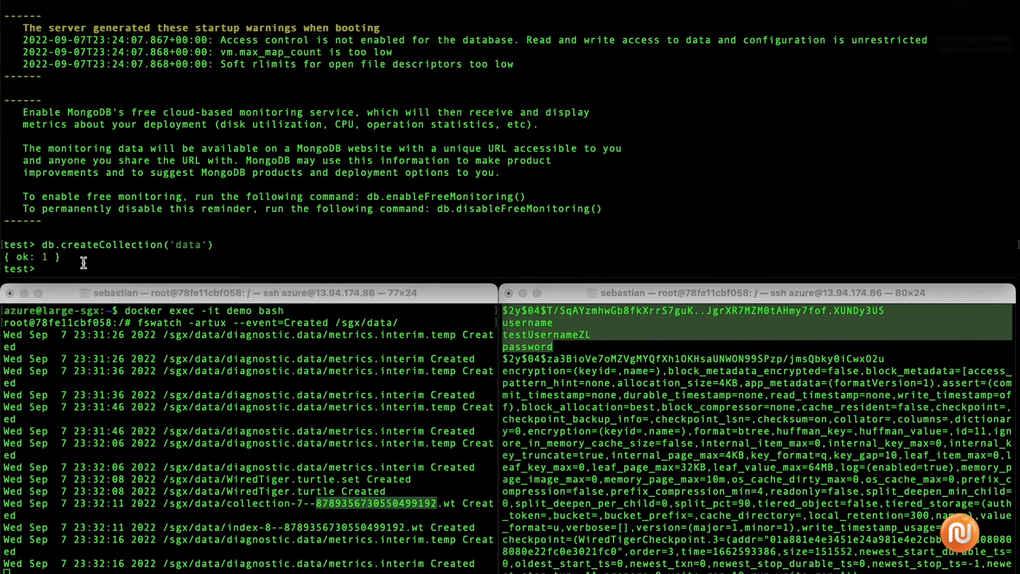
Insert one test document into the data collection with insertOne, then exit the shell.
{"action": "type", "text": "db.data.insert"}
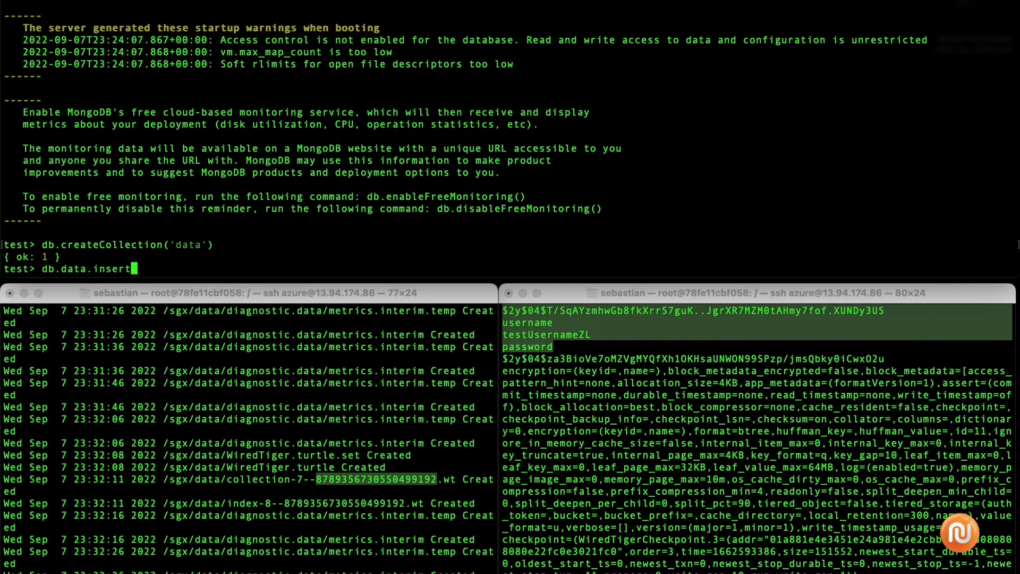
{"action": "type", "text": "One("}
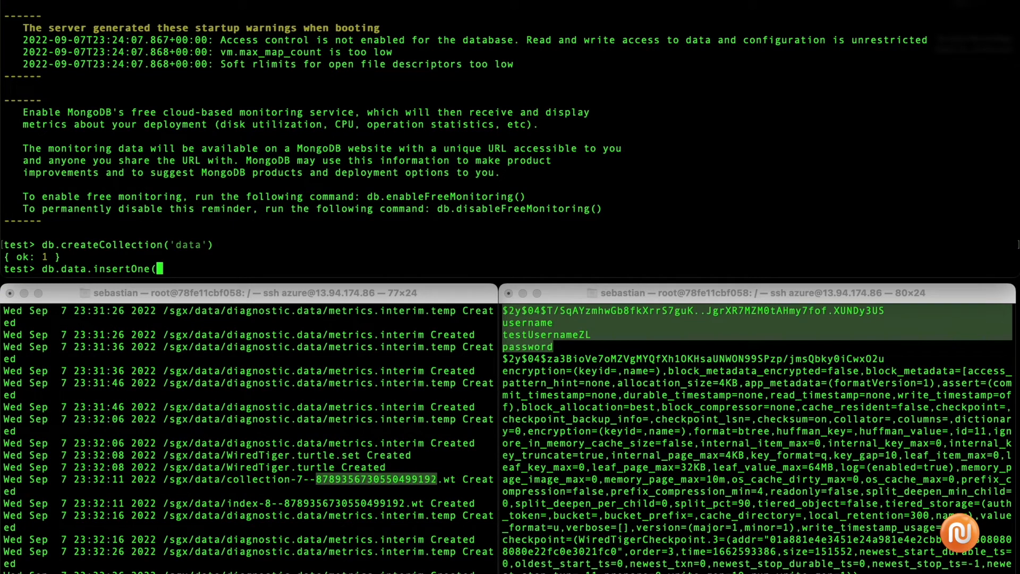
{"action": "type", "text": "{\"test:"}
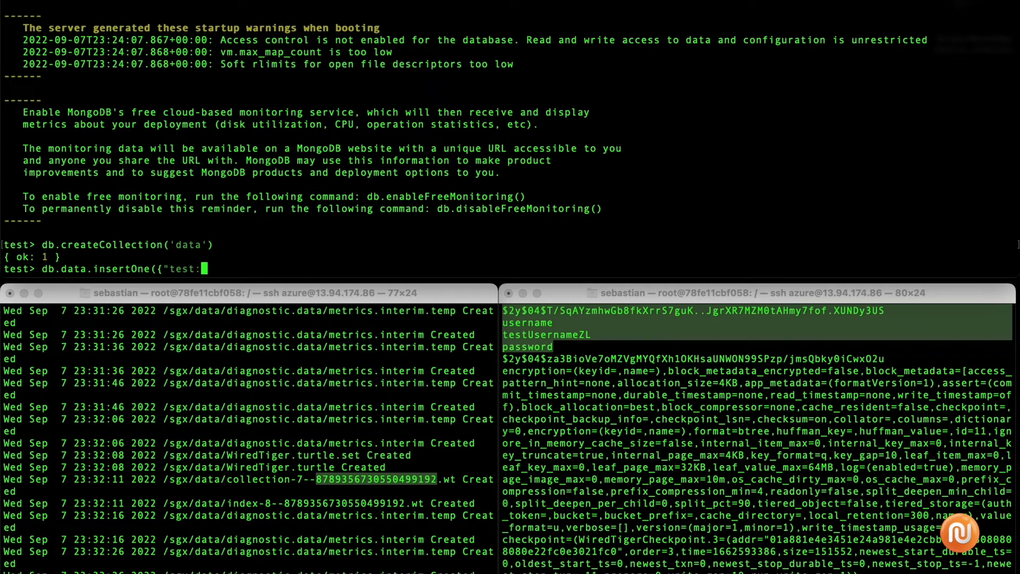
{"action": "type", "text": "2"}
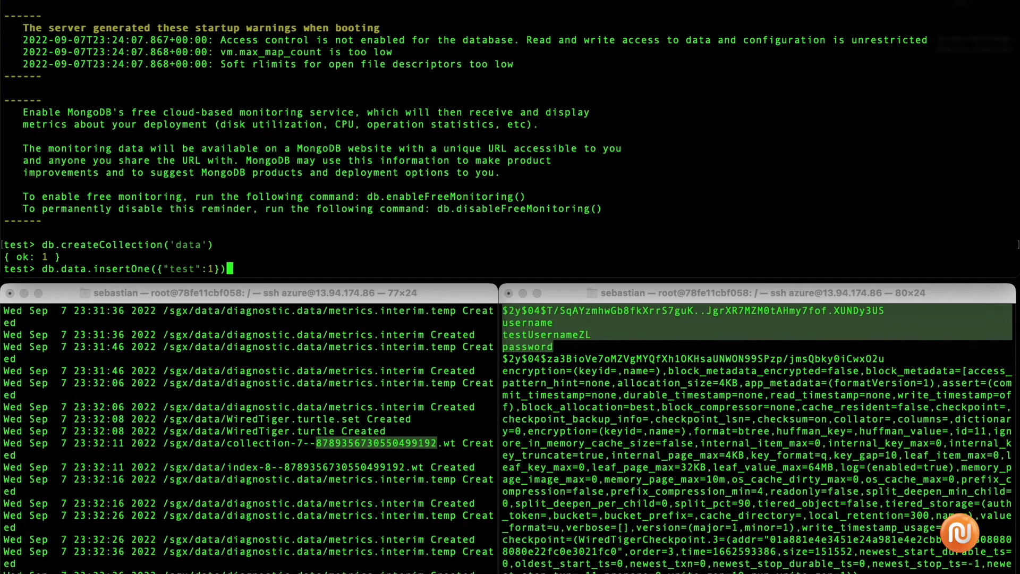
{"action": "key", "text": "Return"}
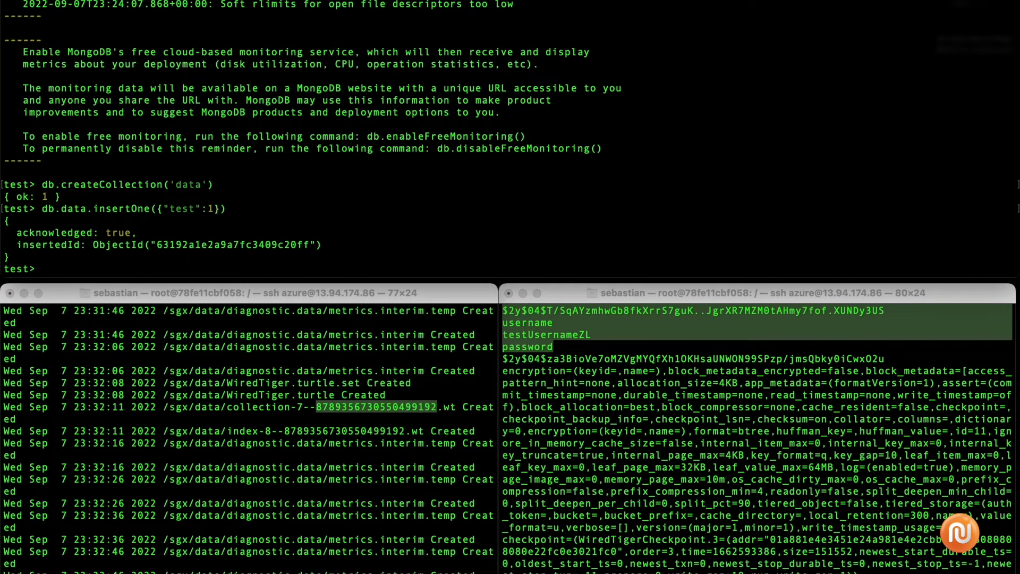
{"action": "type", "text": "exit"}
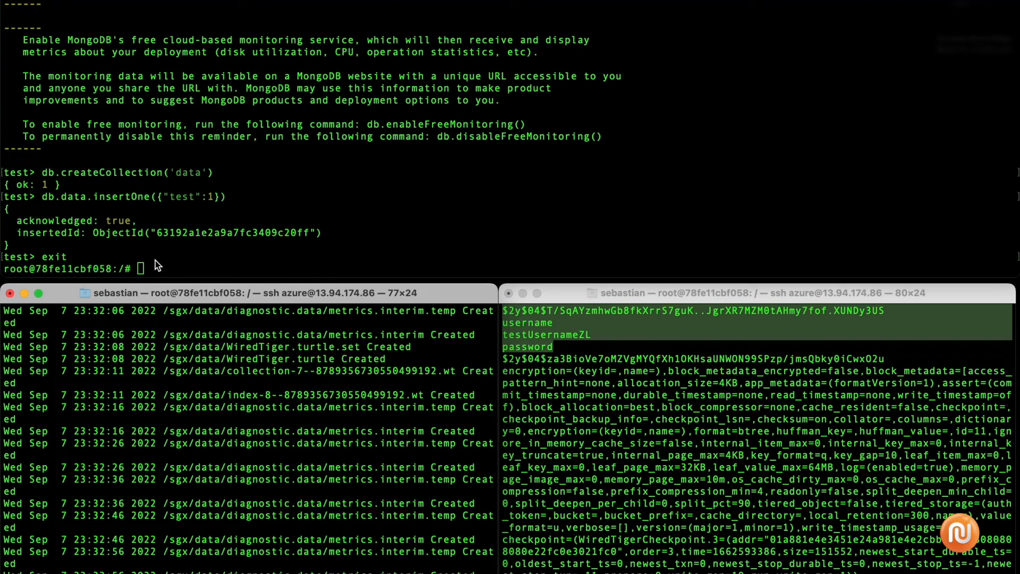
Write commentary that the created collection file is traced again and the password list imported.
{"action": "type", "text": "..again we trace"}
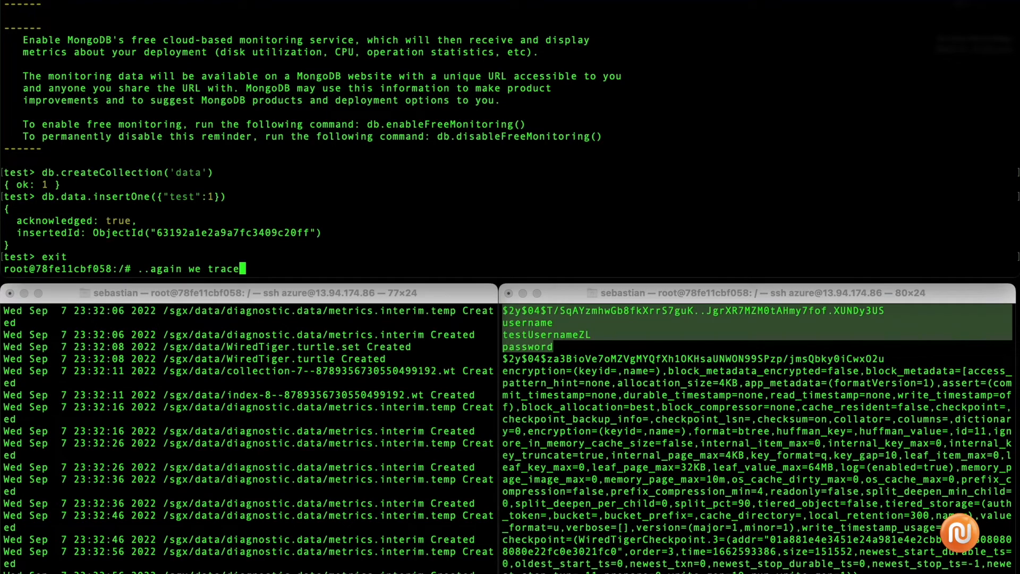
{"action": "type", "text": "the created fil"}
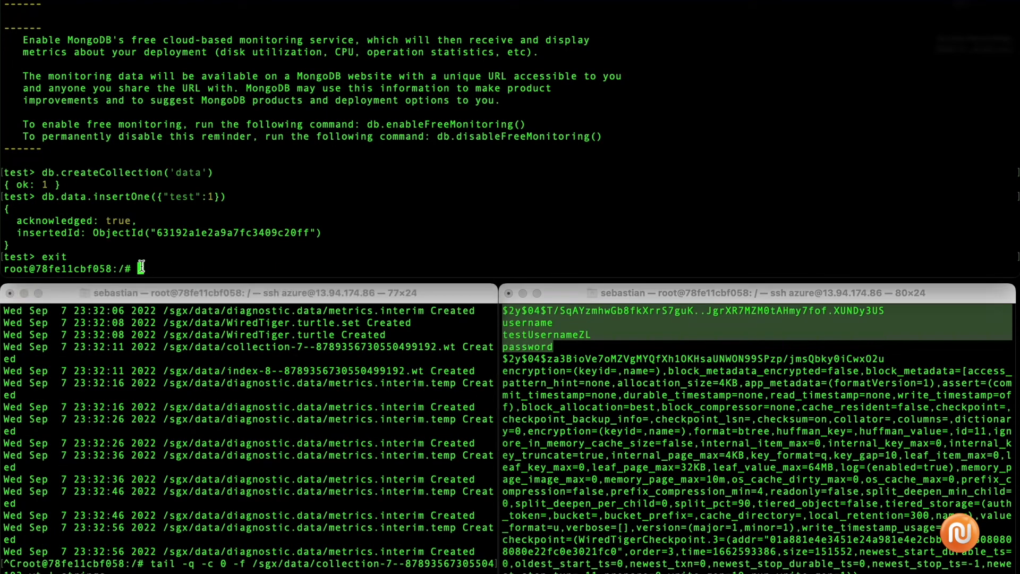
{"action": "type", "text": "...and import the password"}
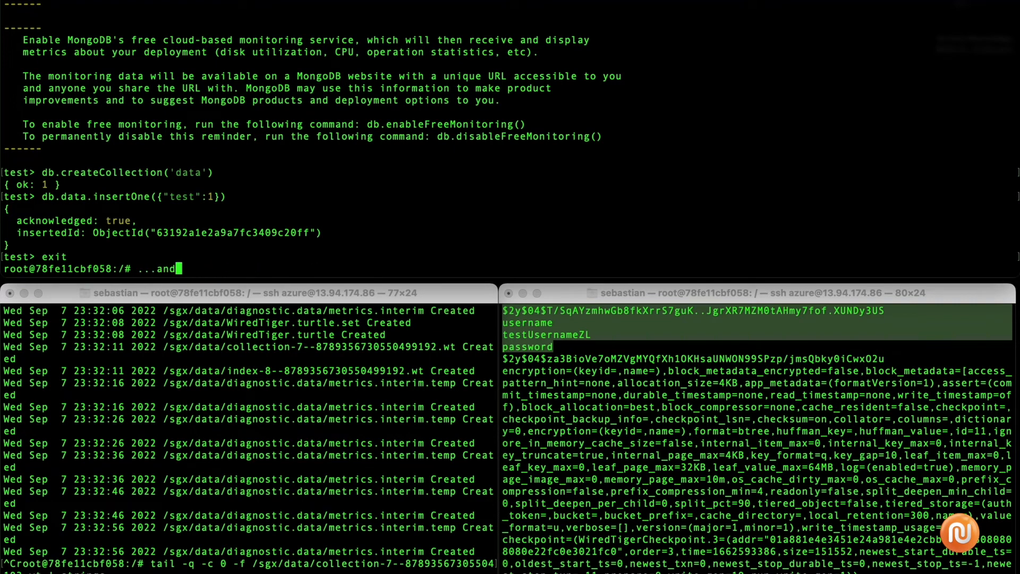
Import data.json into mongodb-sgx with mongoimport and note the wait for the flush.
{"action": "type", "text": "mongoimport --host"}
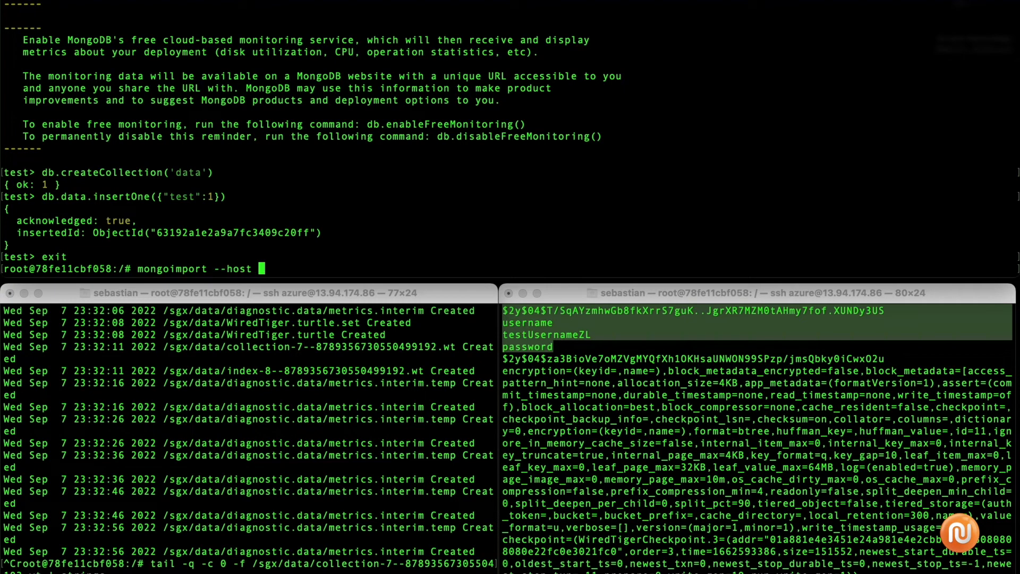
{"action": "type", "text": "mongodb"}
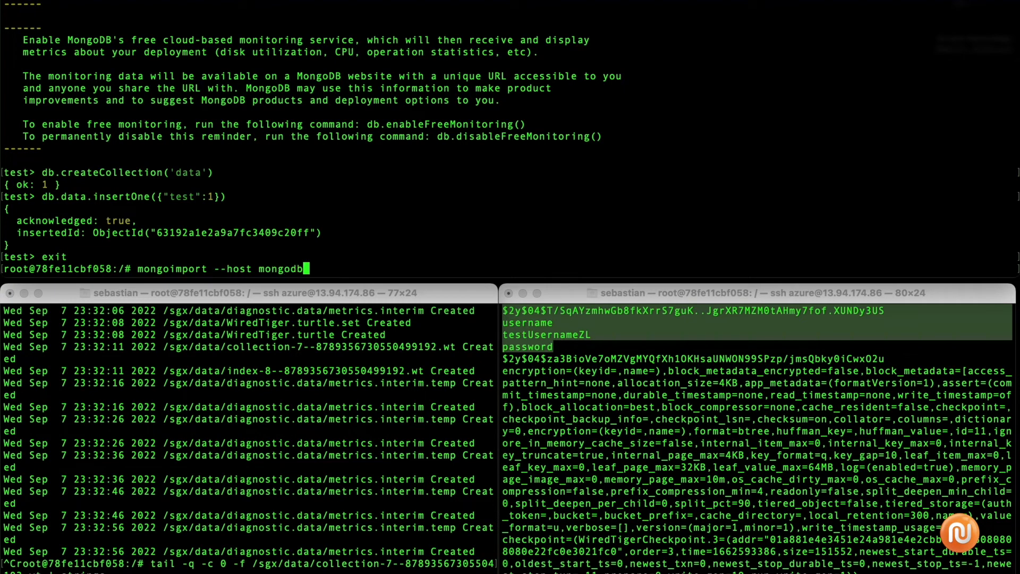
{"action": "type", "text": "-sgx da"}
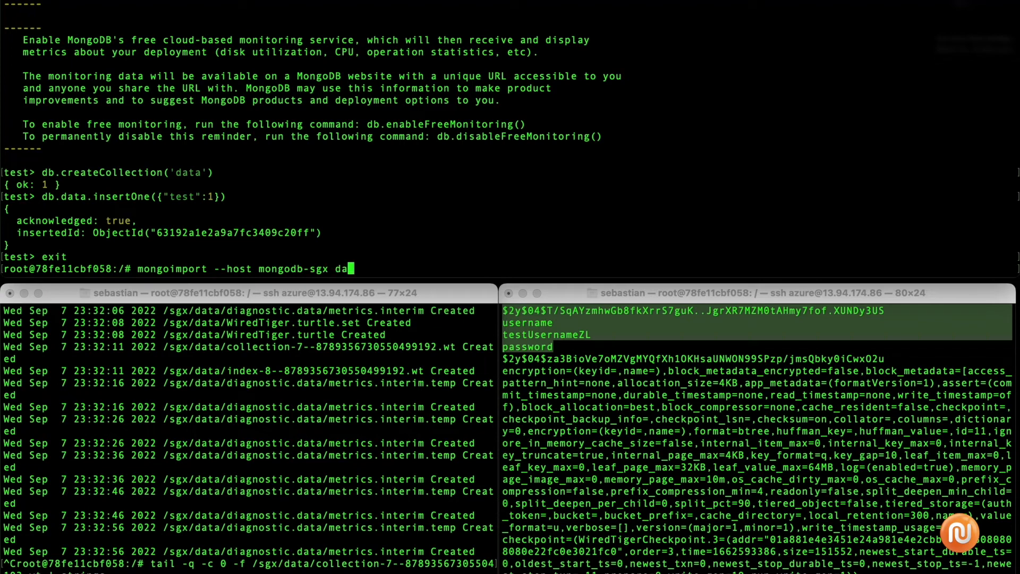
{"action": "key", "text": "Return"}
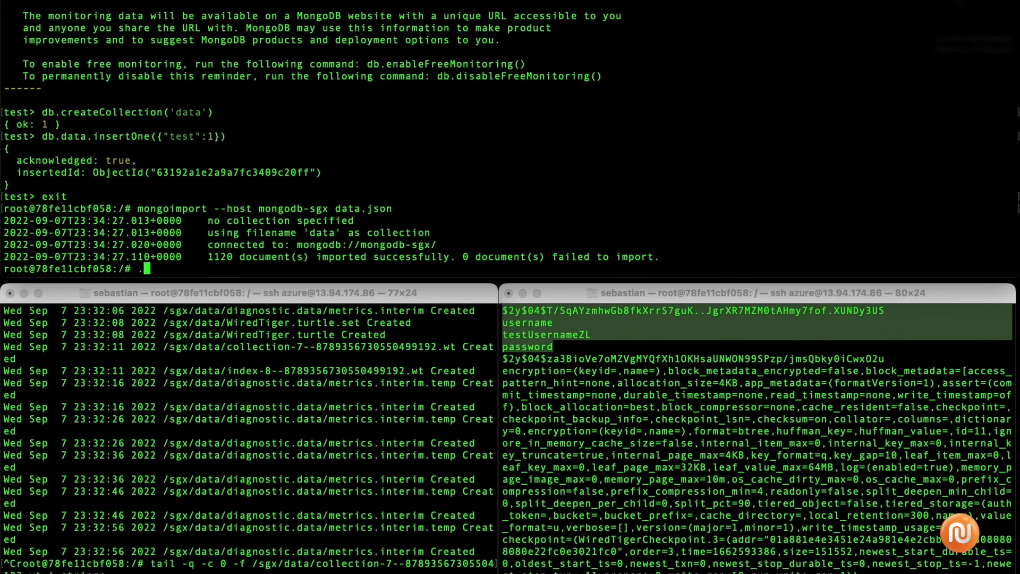
{"action": "type", "text": "...we need to wait a"}
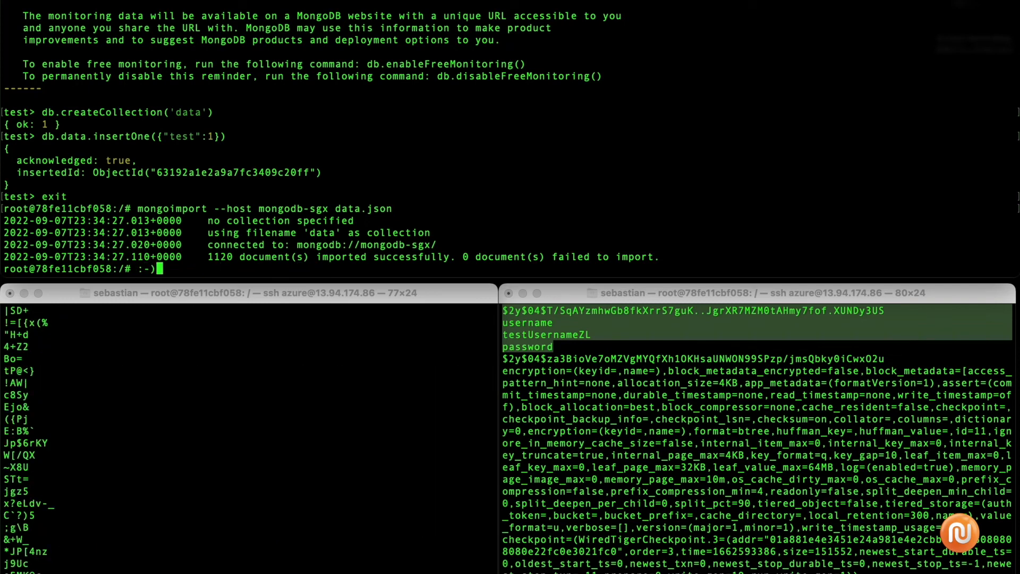
Write closing commentary that the fully memory encrypted import stores only ciphertexts, ending with 'done!'.
{"action": "type", "text": "we see the import that is the query was"}
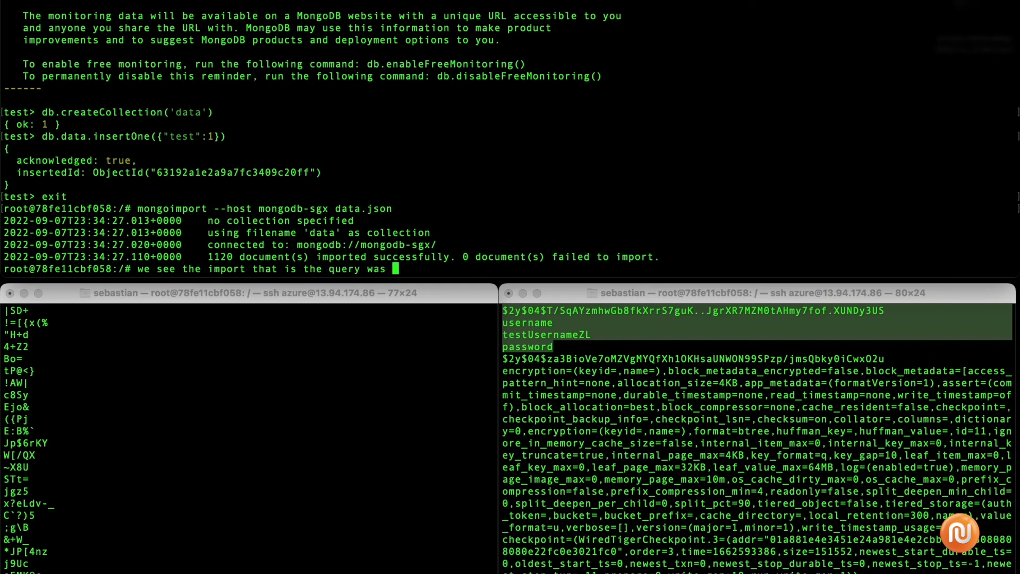
{"action": "type", "text": "fully memory encrypted"}
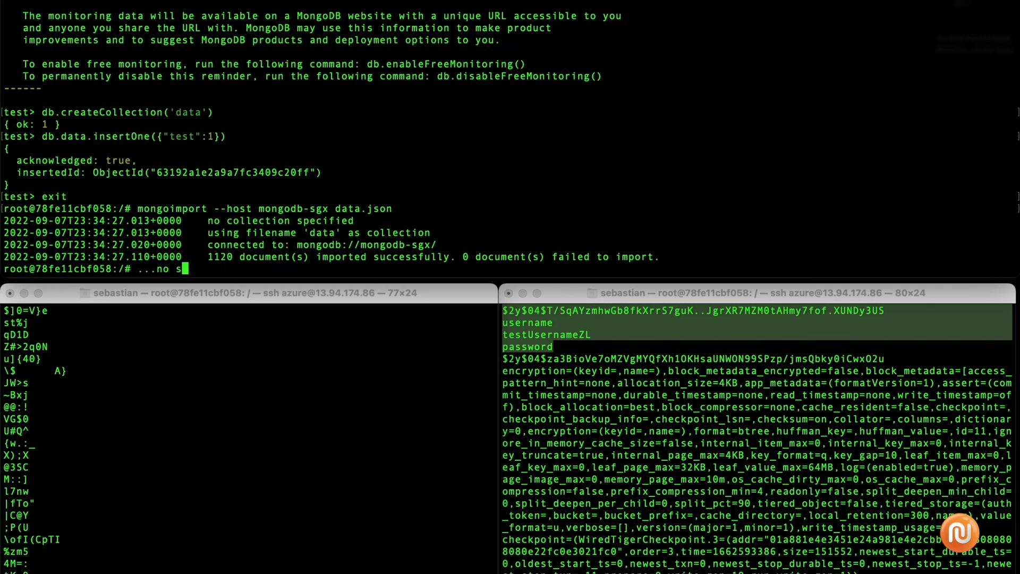
{"action": "type", "text": "only cipertexts"}
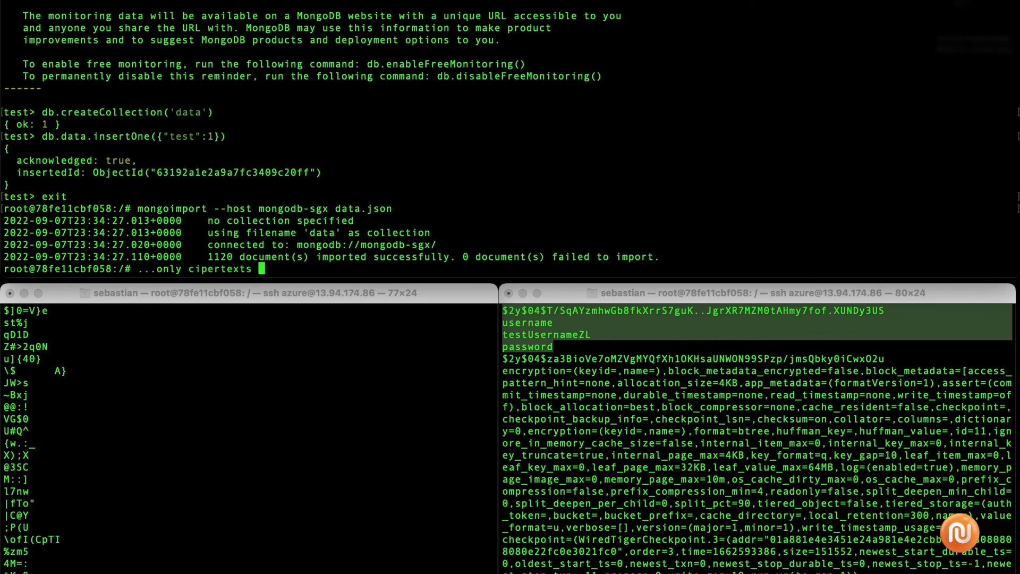
{"action": "type", "text": "done"}
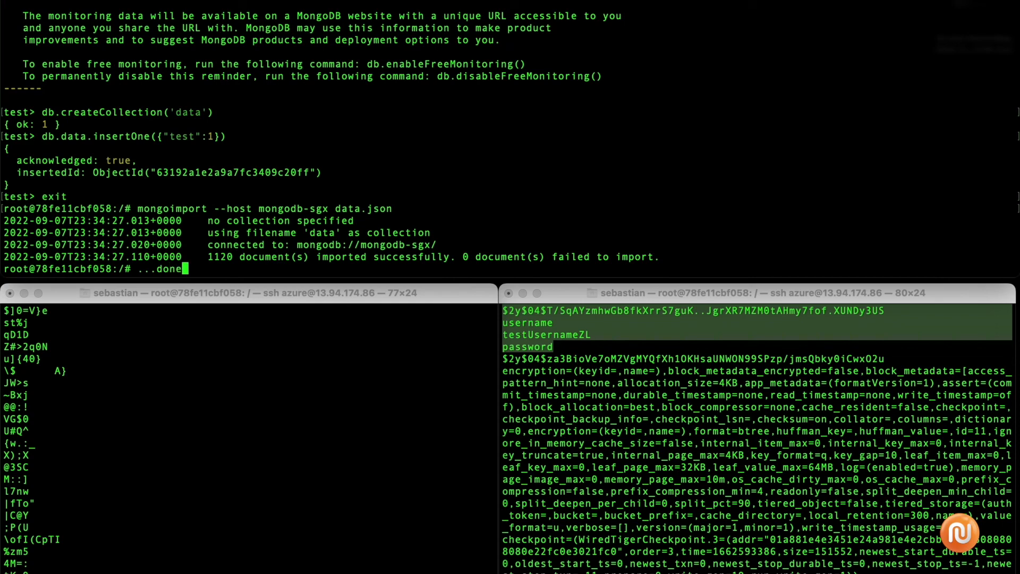
{"action": "type", "text": "!"}
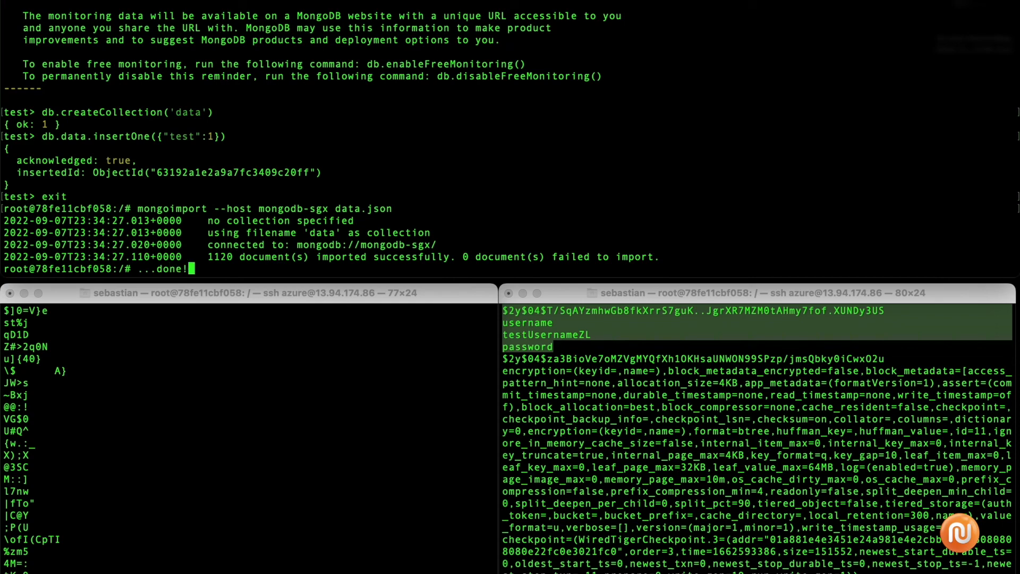